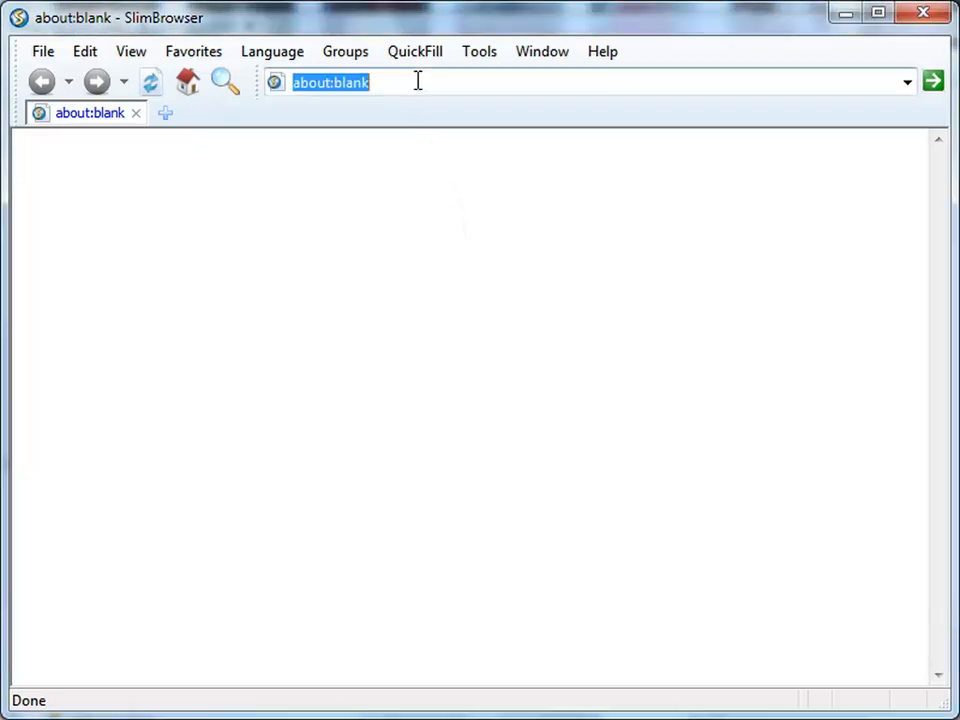
# Step: Sign in to Picasa Web Albums by auto-filling the saved login with Fill with Best Match
pyautogui.write('picasa')
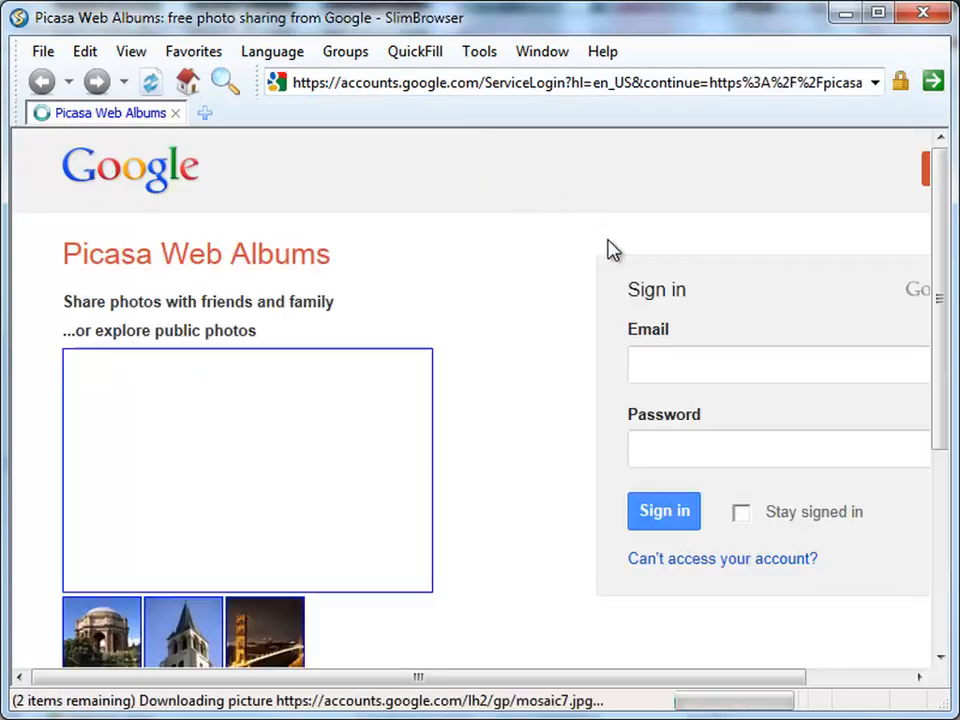
pyautogui.rightClick(778, 364)
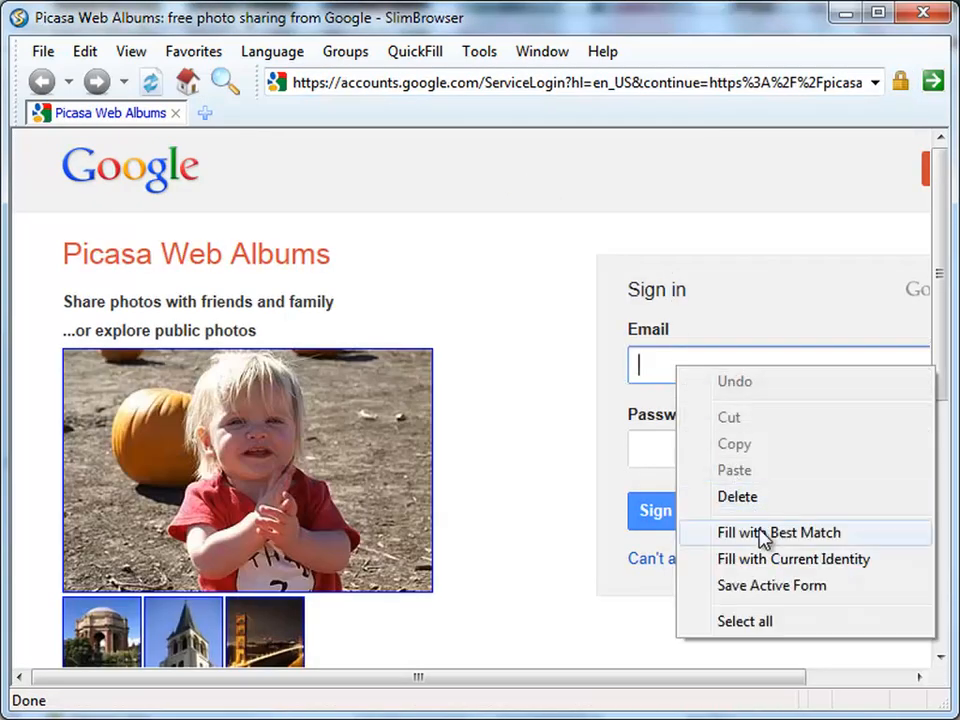
pyautogui.click(776, 532)
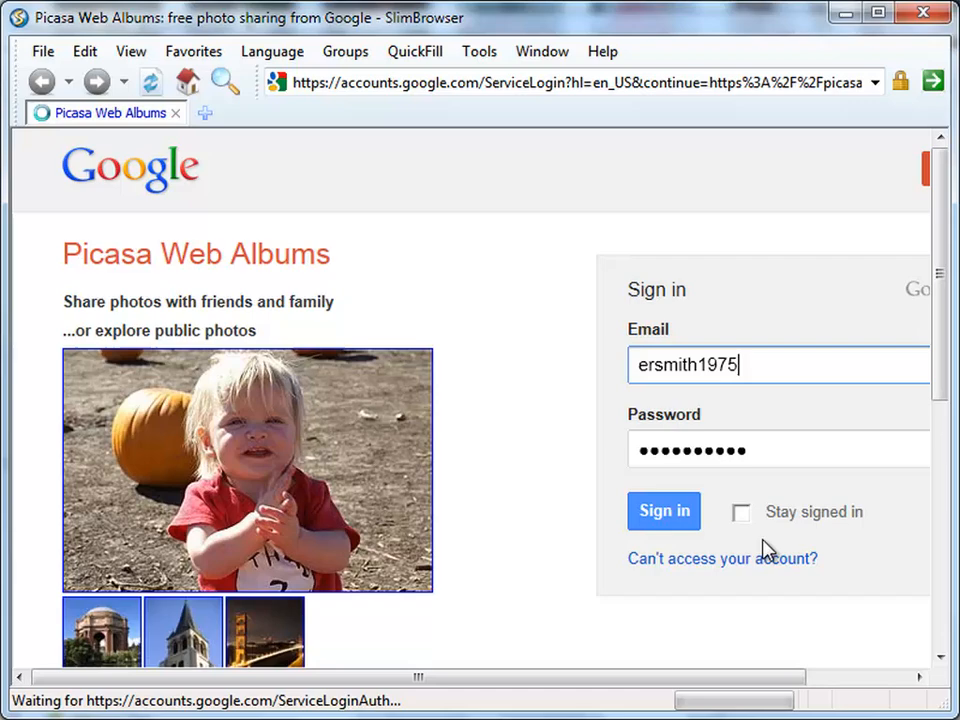
pyautogui.click(663, 510)
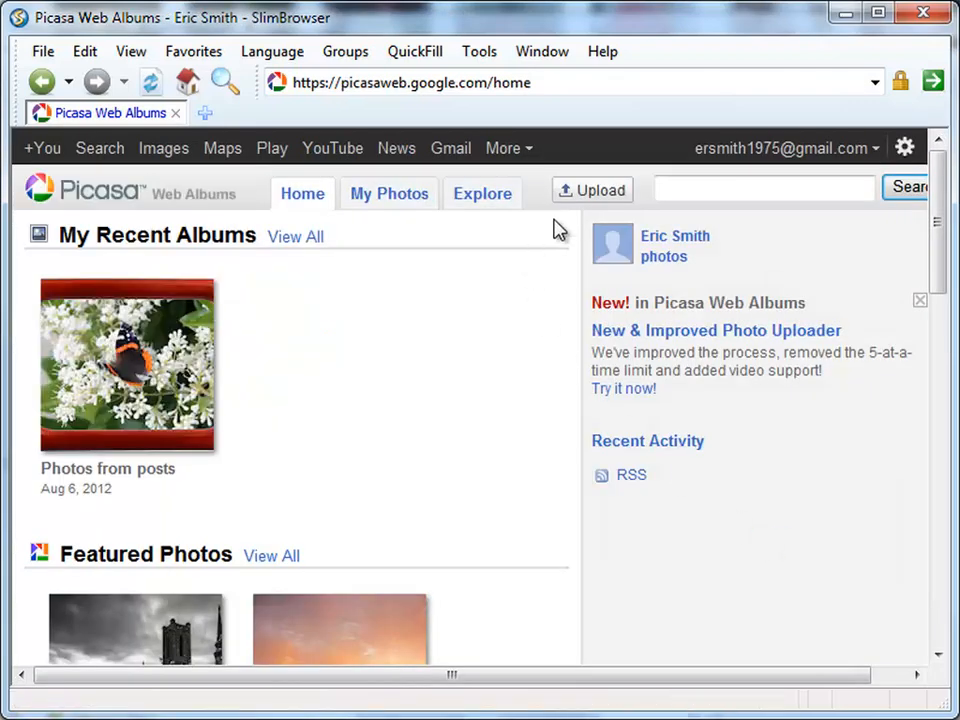
# Step: Choose IMG_2719.JPG for upload with Decorate Photos in Photo Salon enabled
pyautogui.click(592, 190)
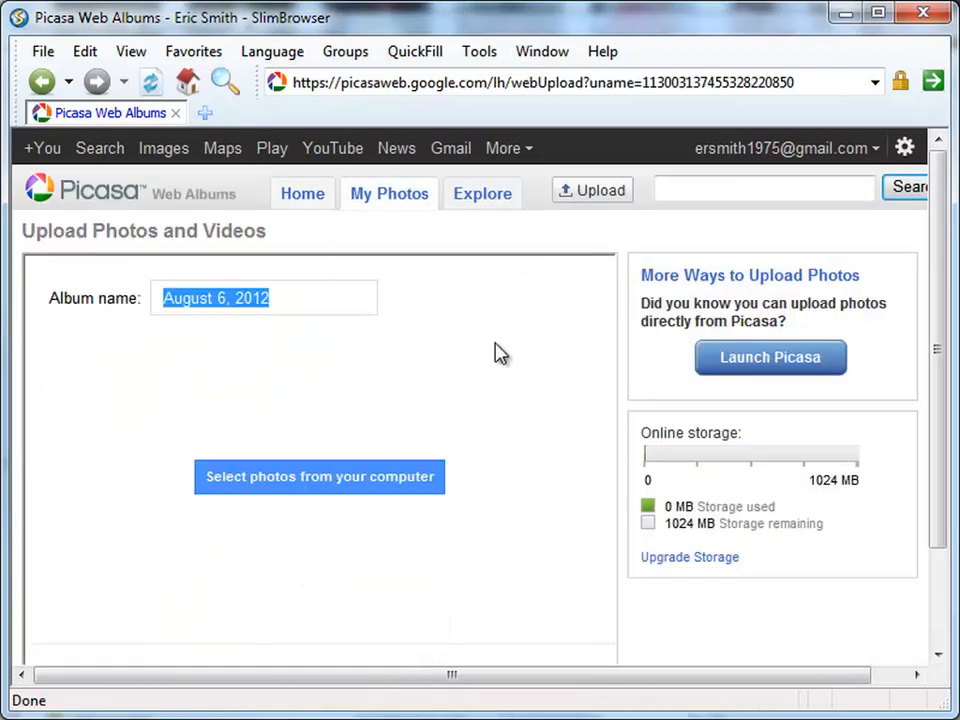
pyautogui.click(319, 477)
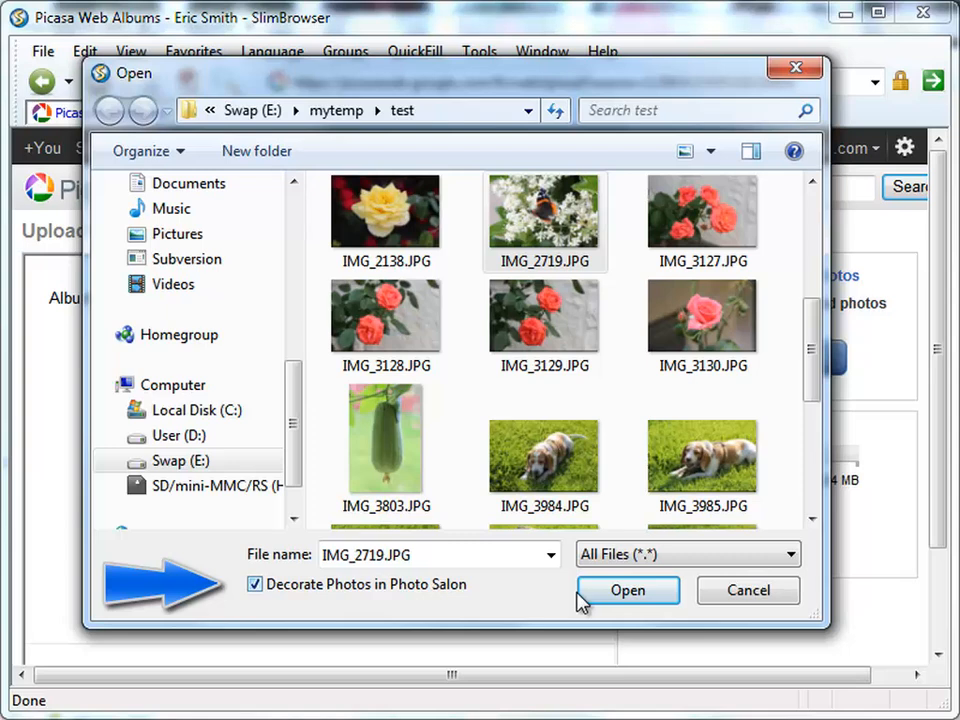
pyautogui.click(627, 590)
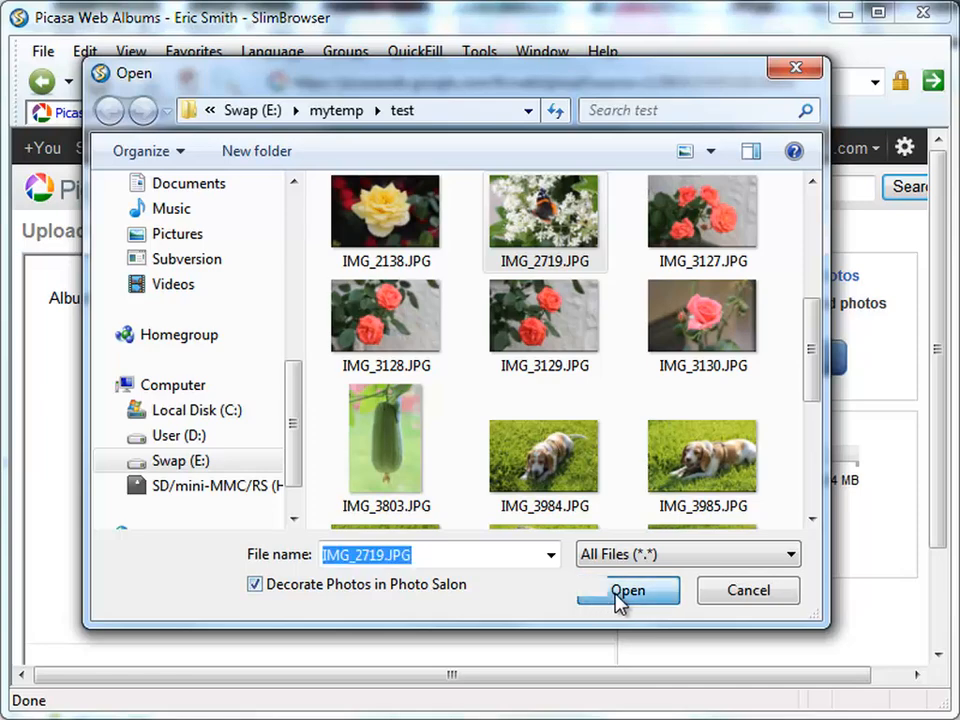
pyautogui.click(628, 590)
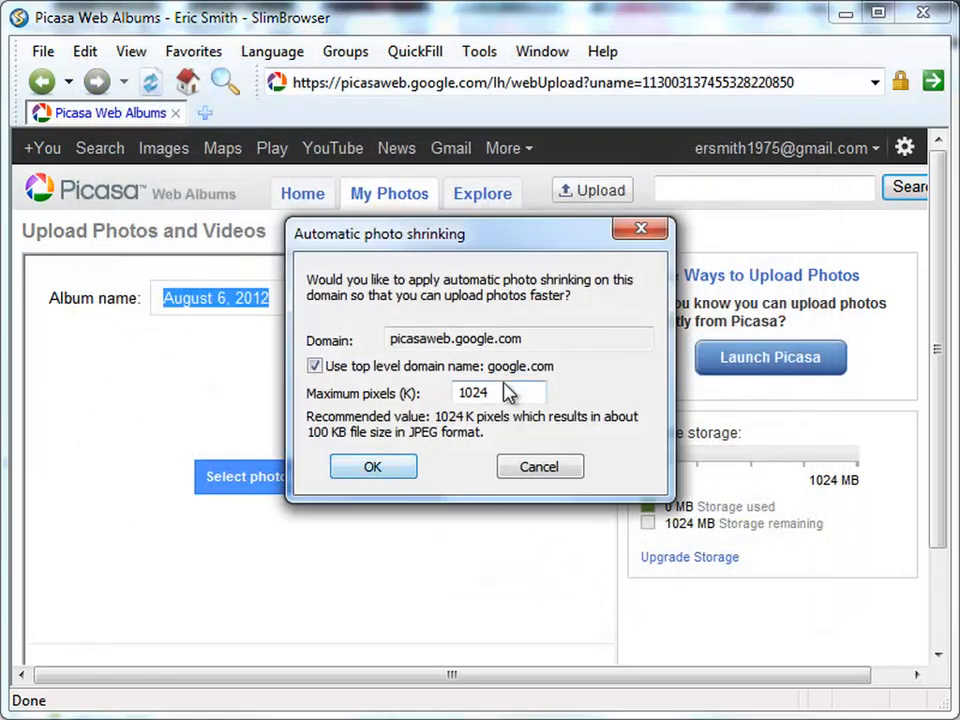
# Step: Accept automatic shrinking of uploads to 1024K maximum pixels
pyautogui.click(508, 392)
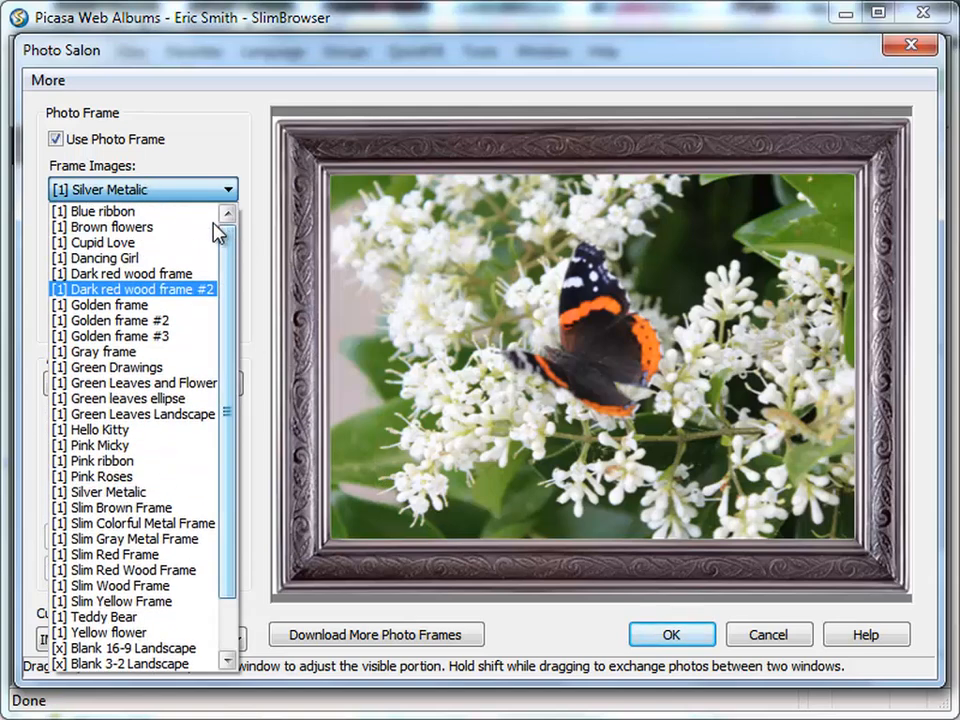
# Step: Preview several frames, then apply Green Leaves and Flowers to the butterfly photo
pyautogui.click(108, 227)
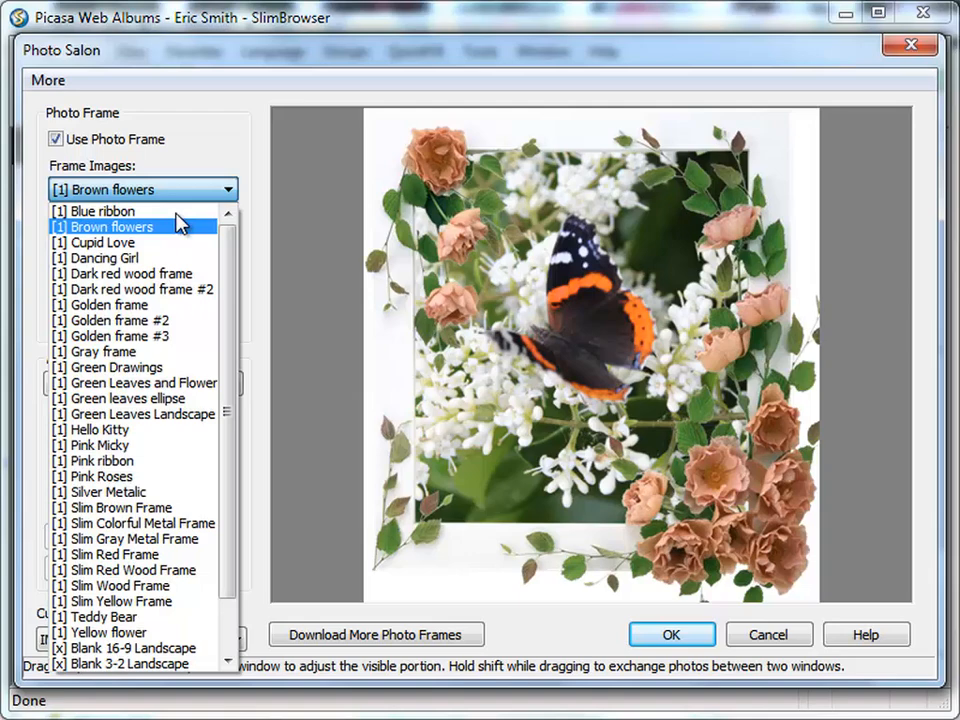
pyautogui.click(128, 273)
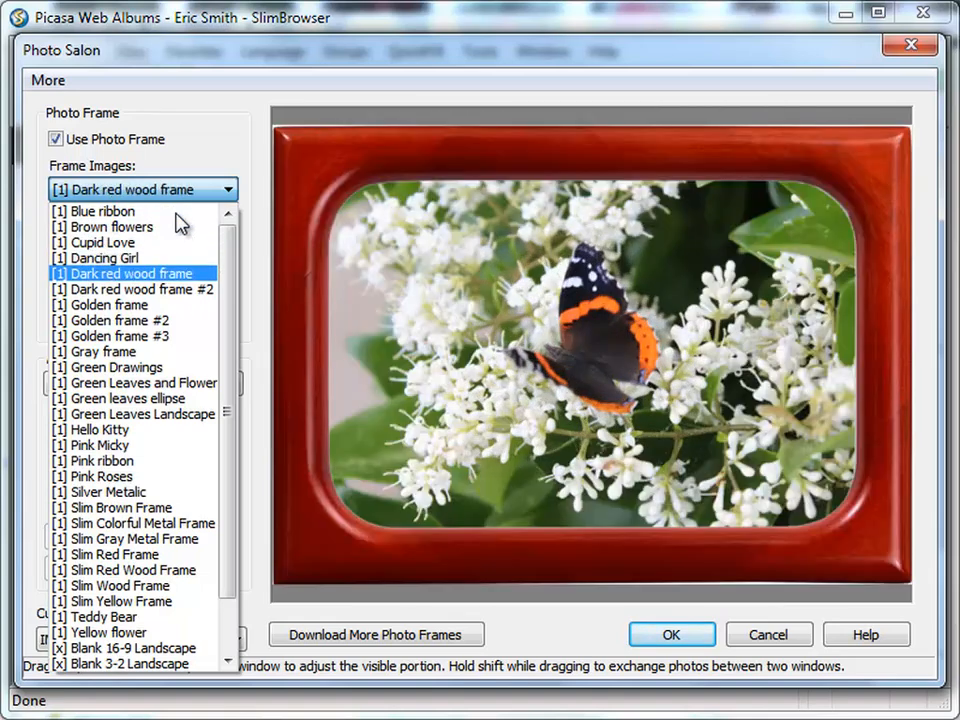
pyautogui.click(100, 351)
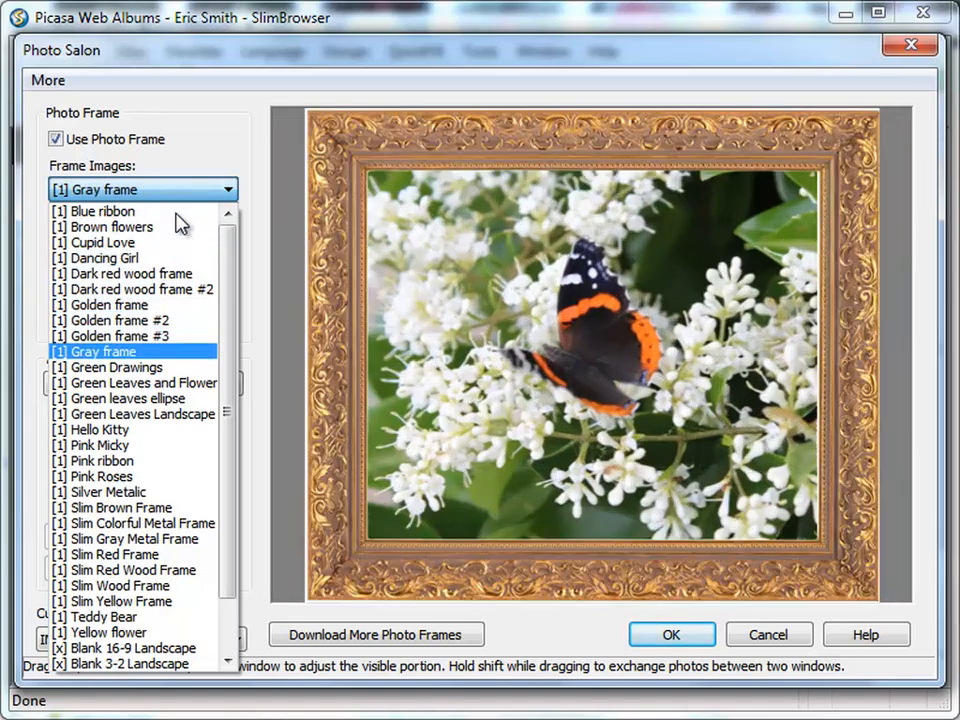
pyautogui.click(130, 398)
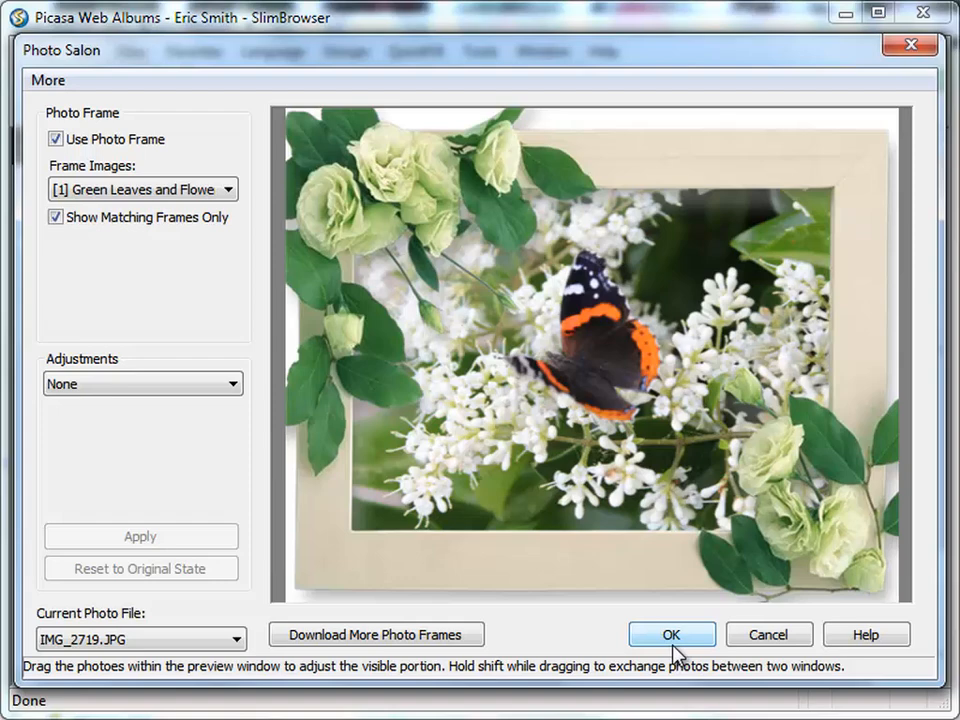
pyautogui.click(677, 633)
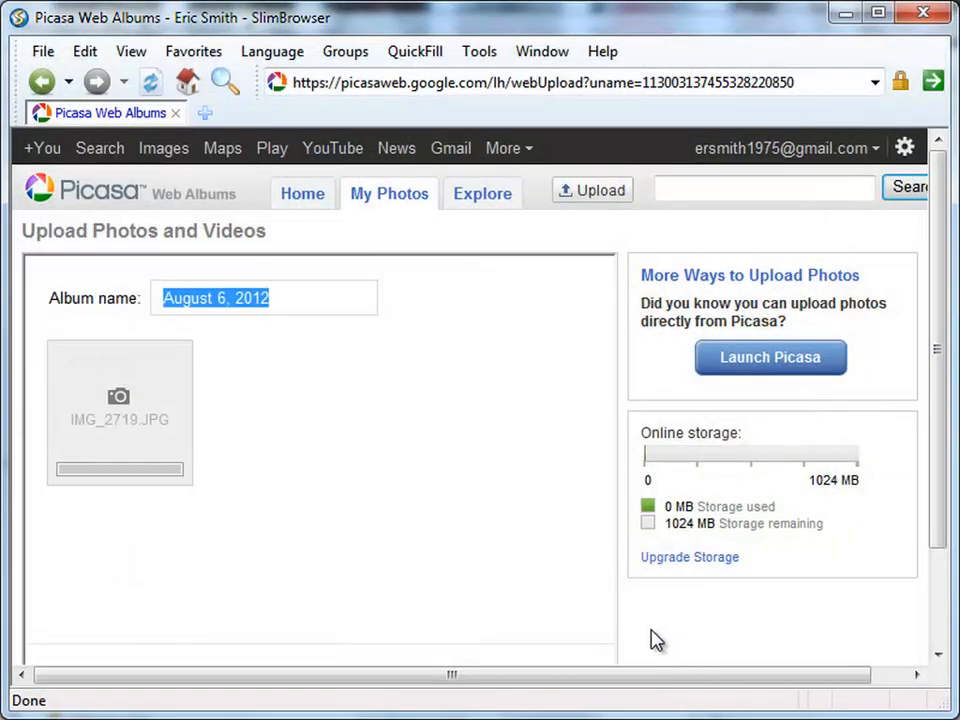
pyautogui.moveTo(506, 544)
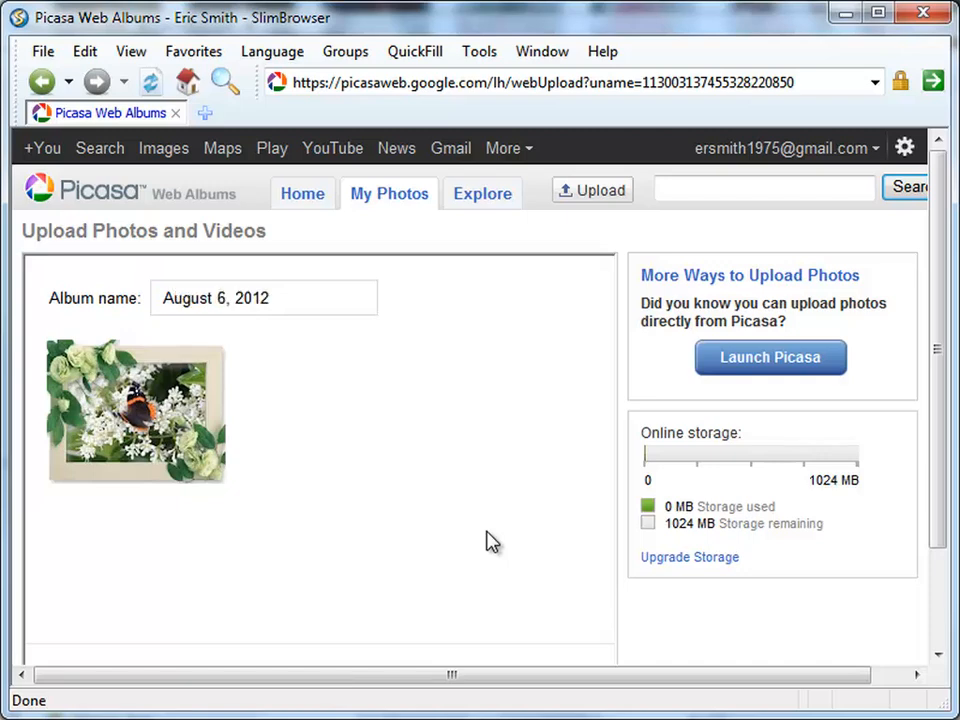
# Step: Scroll past the finished butterfly upload in the August 6, 2012 album and choose Upload more
pyautogui.scroll(-3)
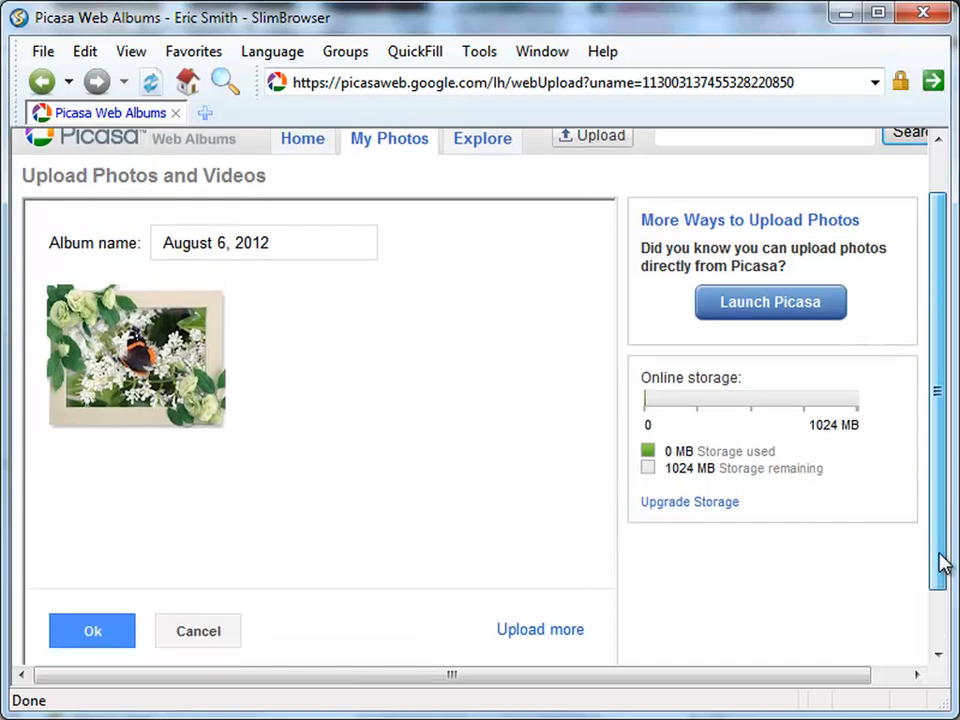
pyautogui.scroll(-3)
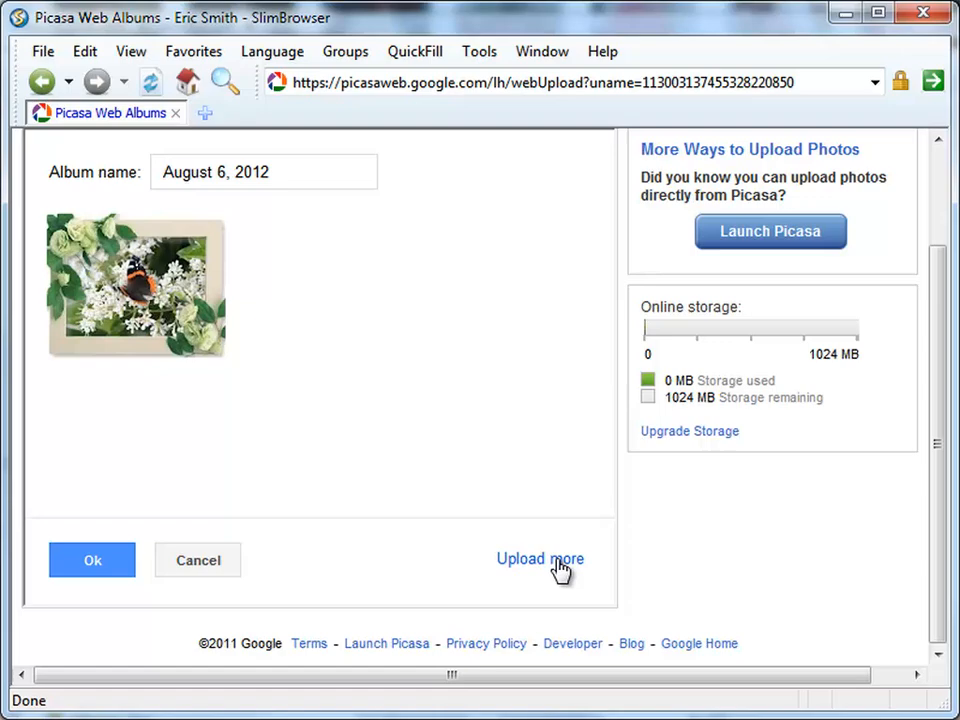
pyautogui.click(540, 559)
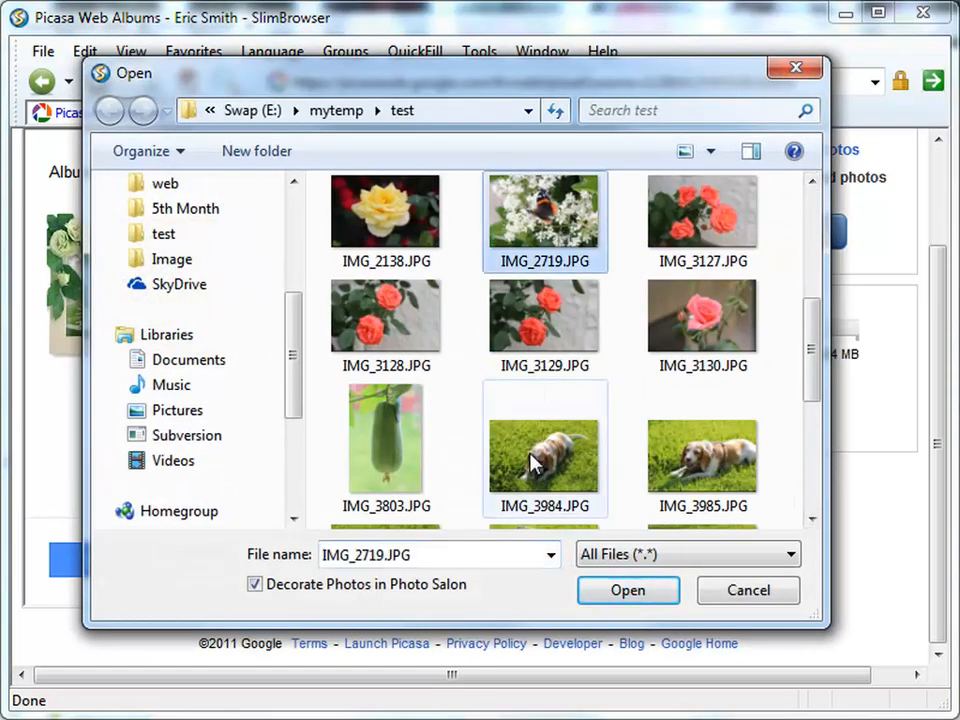
# Step: Upload the butterfly photo again without Photo Salon decoration, then start another upload
pyautogui.click(254, 584)
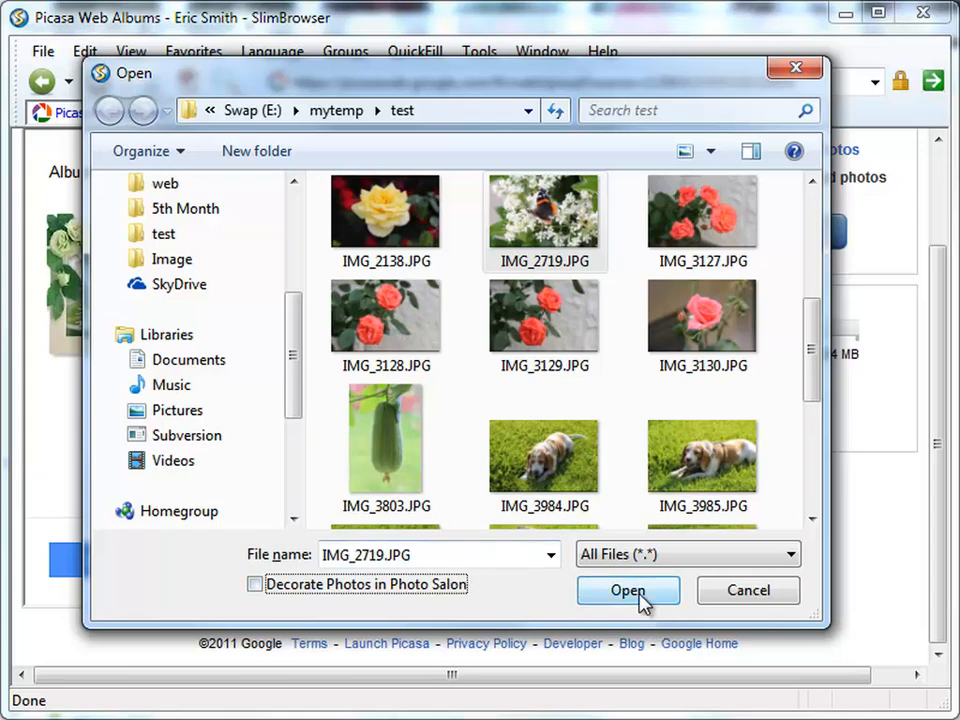
pyautogui.click(627, 590)
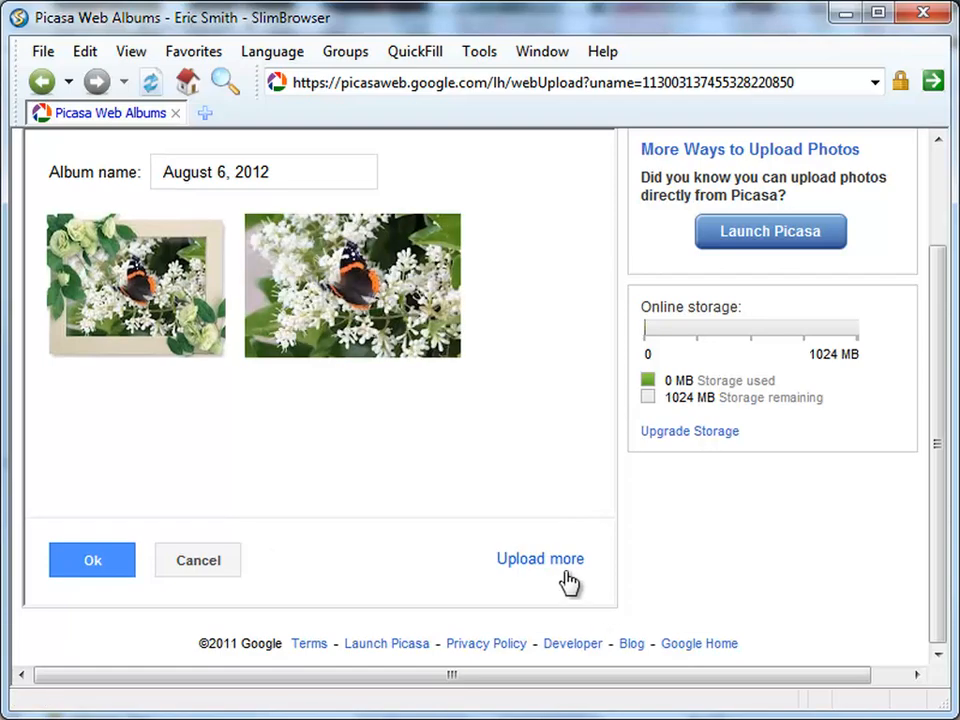
pyautogui.click(540, 559)
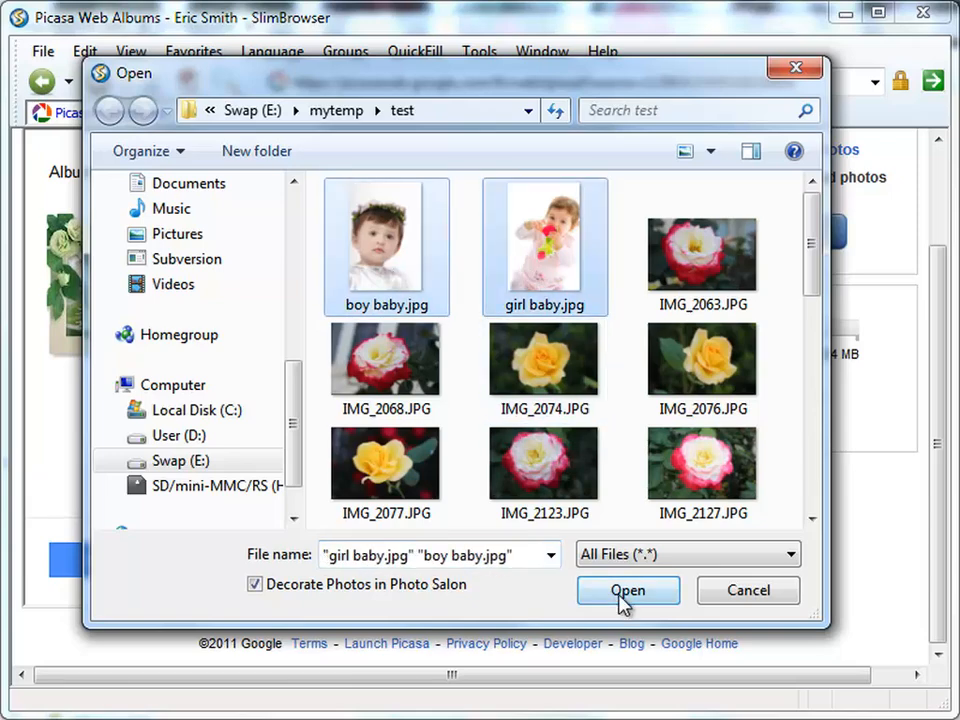
# Step: Open the two baby photos and frame them side by side in Double Portait Calendar
pyautogui.click(628, 590)
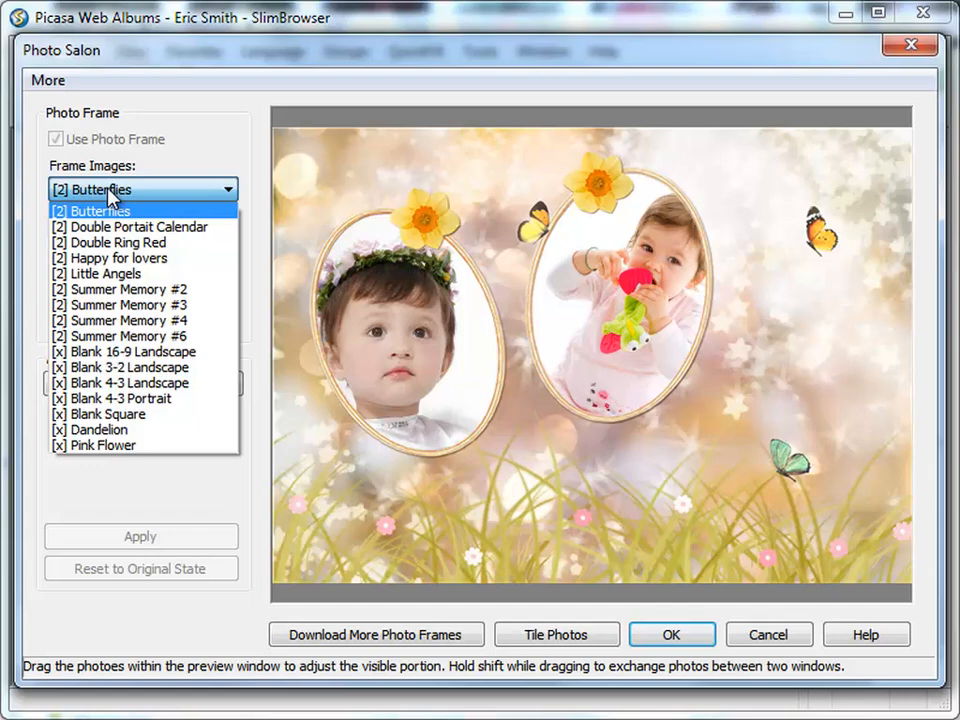
pyautogui.click(137, 226)
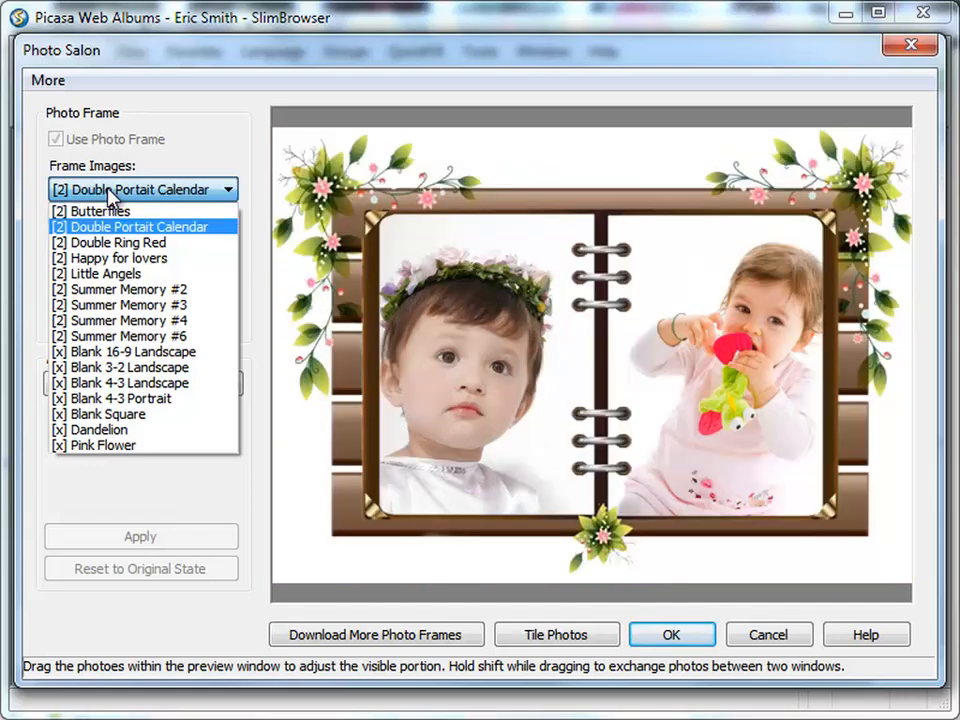
pyautogui.click(118, 258)
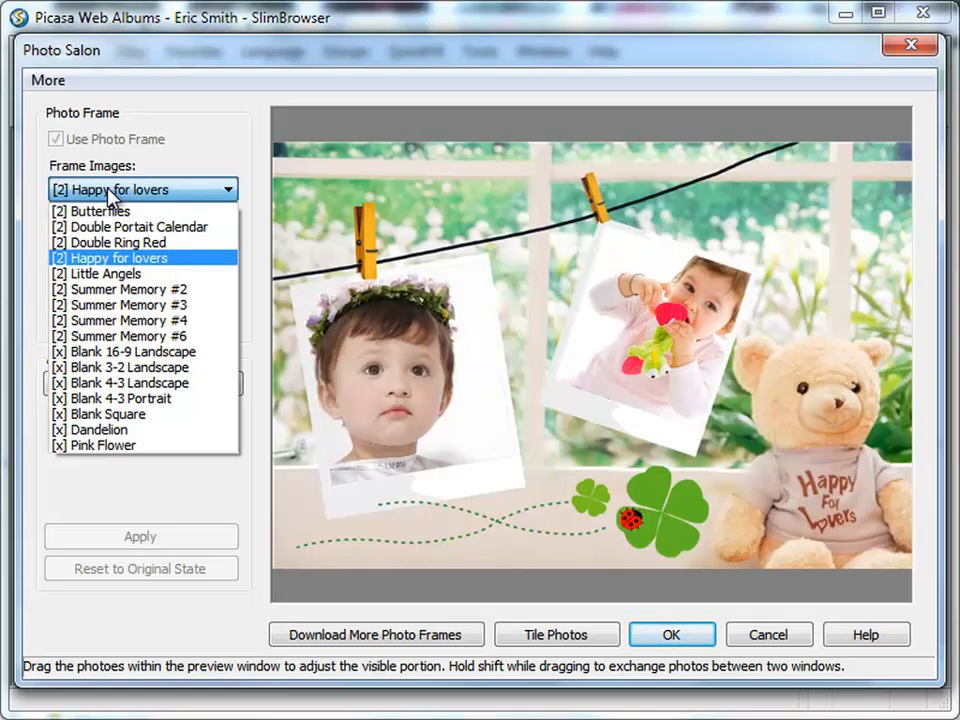
pyautogui.click(105, 273)
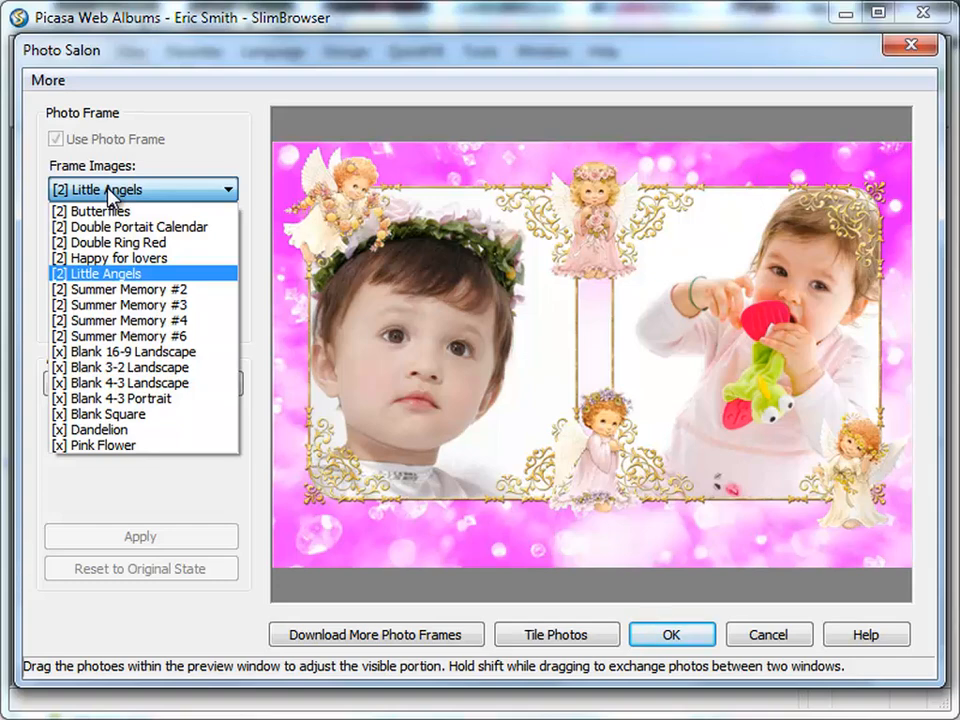
pyautogui.moveTo(139, 226)
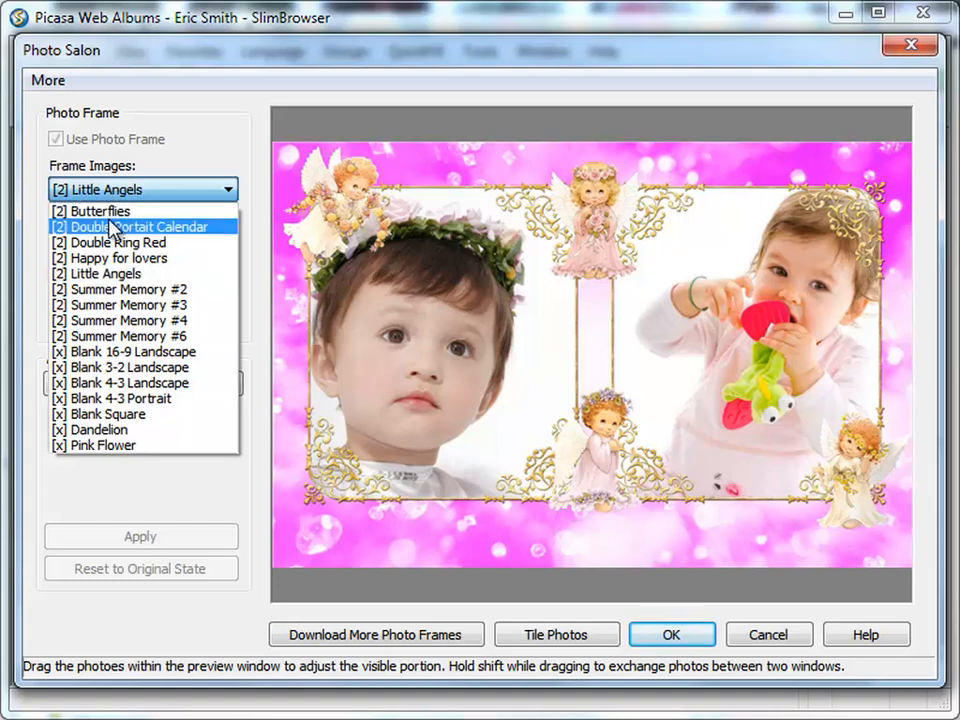
pyautogui.click(140, 226)
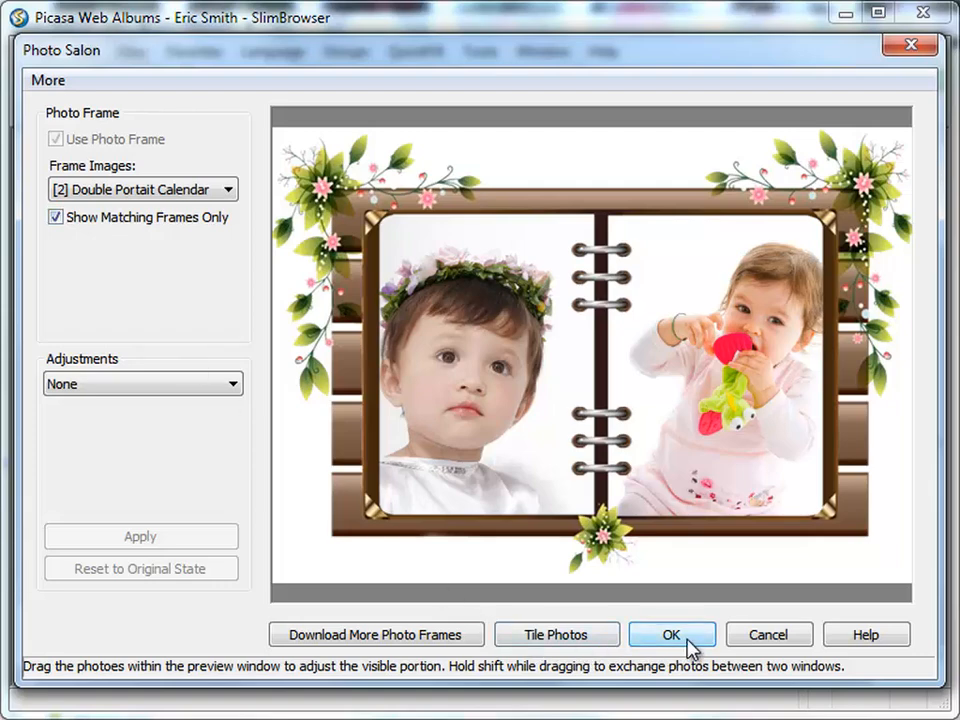
pyautogui.click(670, 634)
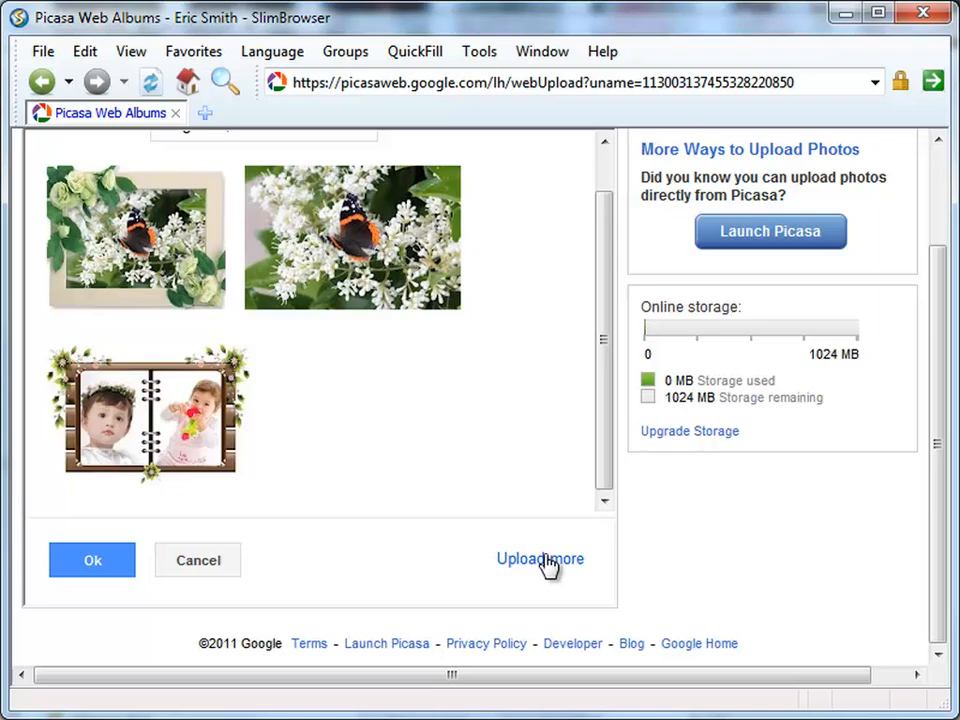
# Step: Open four rose photos, reposition them in the Girls like flowers collage, and confirm
pyautogui.click(540, 559)
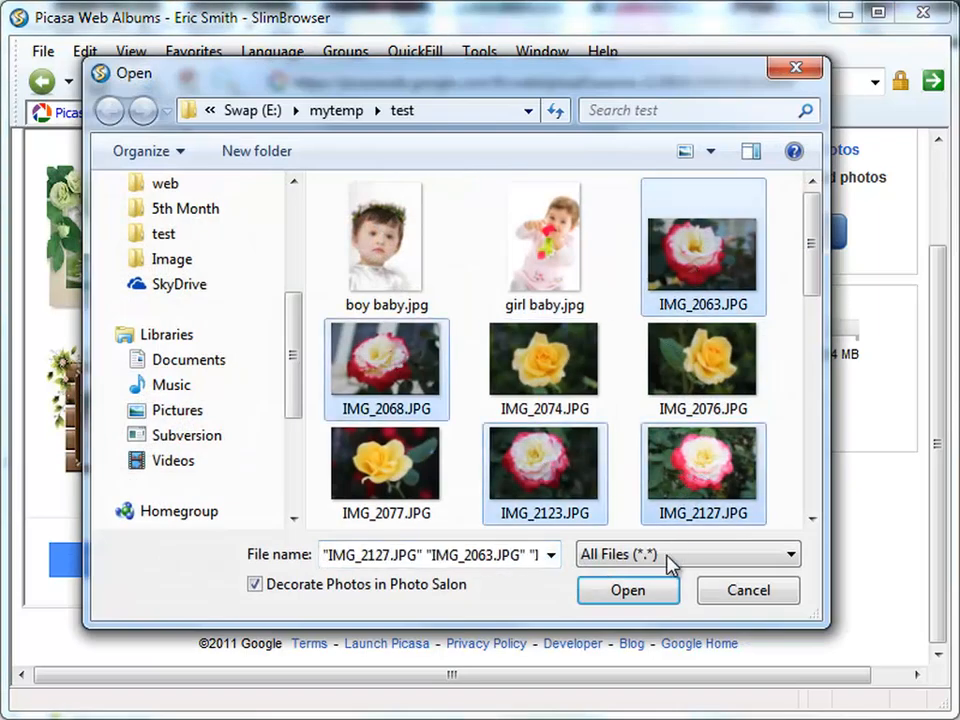
pyautogui.click(628, 590)
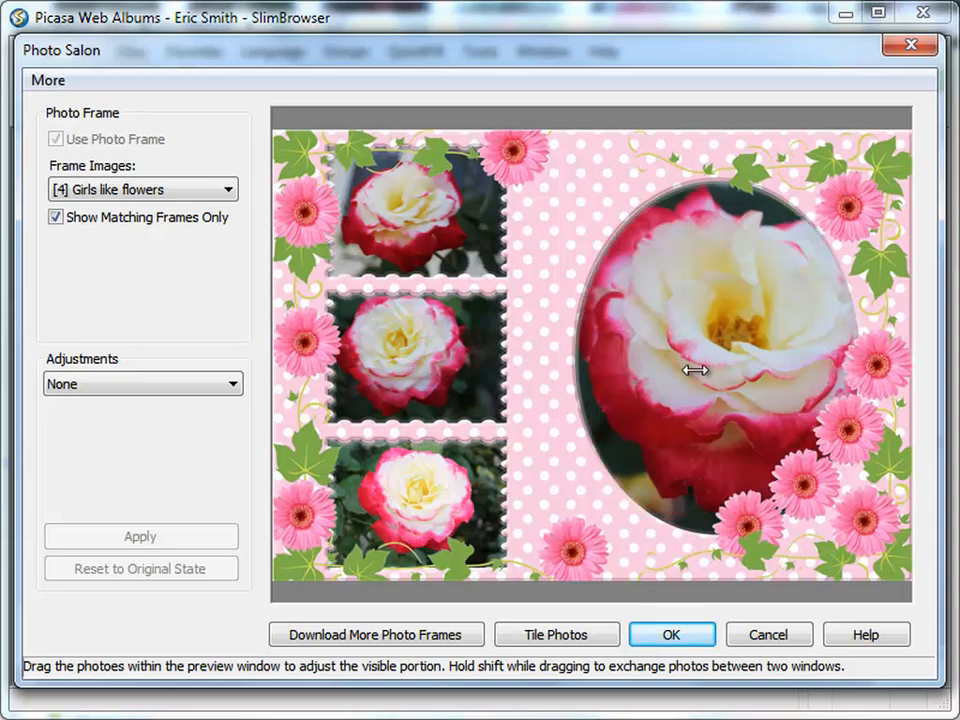
pyautogui.moveTo(695, 370); pyautogui.dragTo(420, 235)
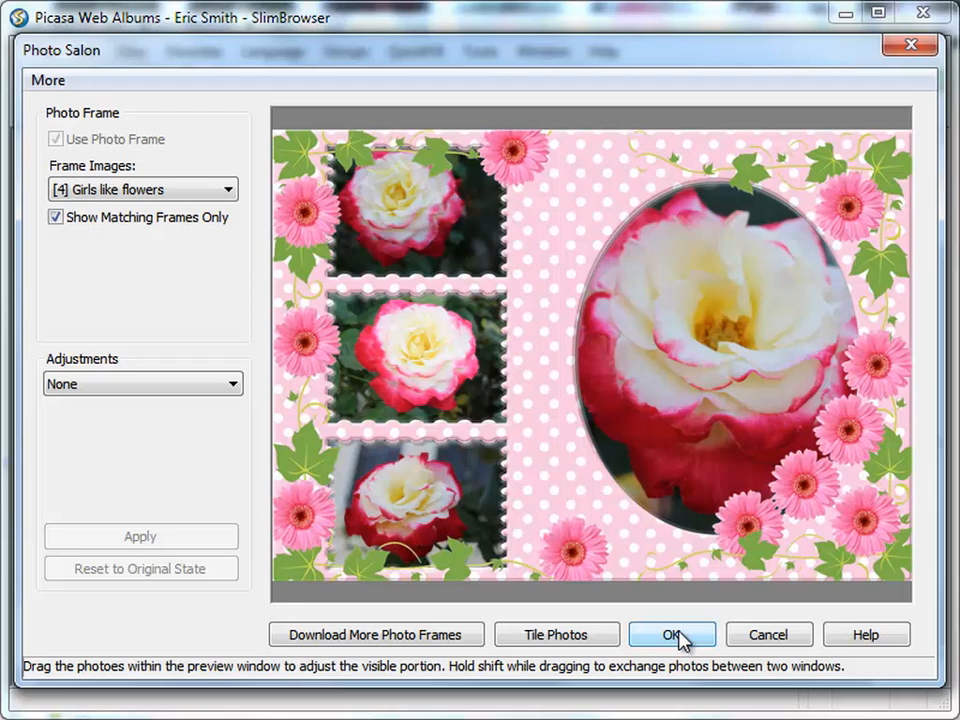
pyautogui.click(671, 634)
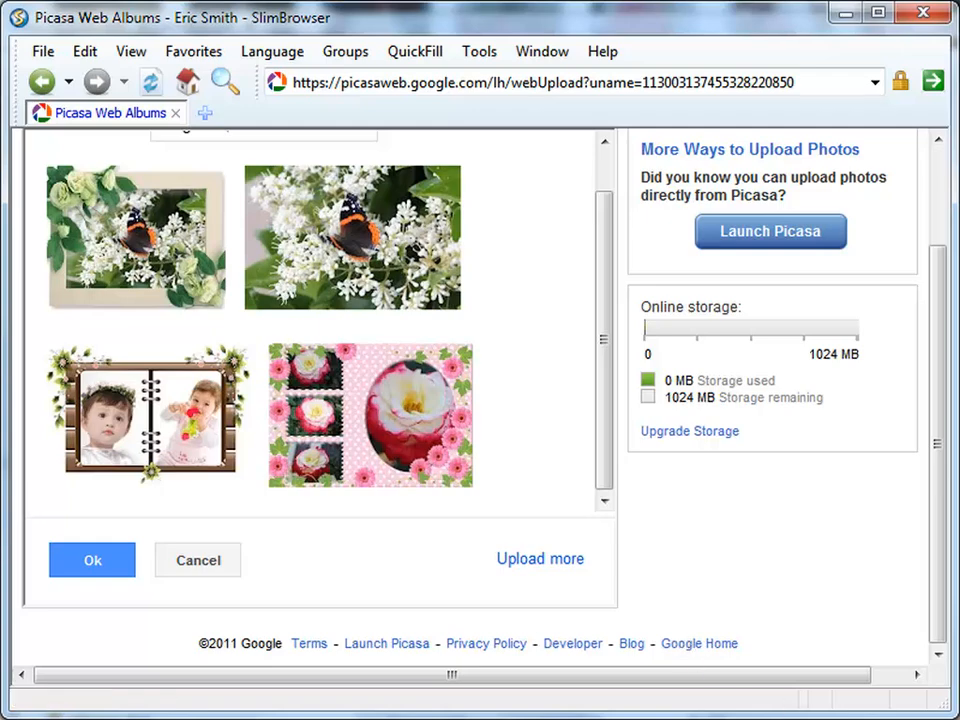
pyautogui.moveTo(541, 558)
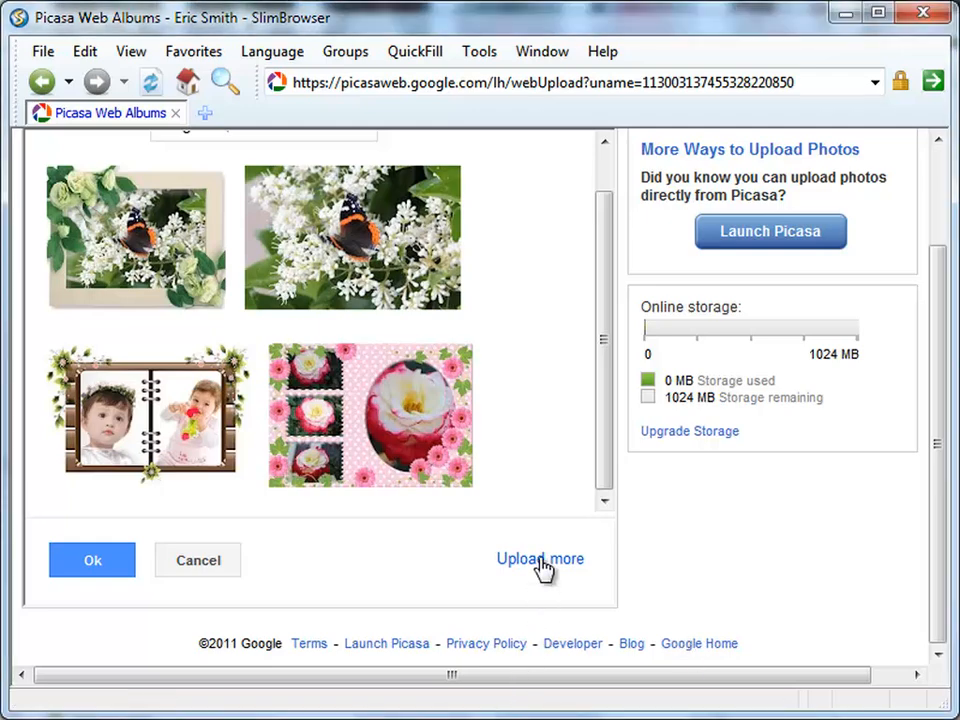
# Step: Open the rose photos and give each a Dark red wood frame for upload
pyautogui.click(540, 558)
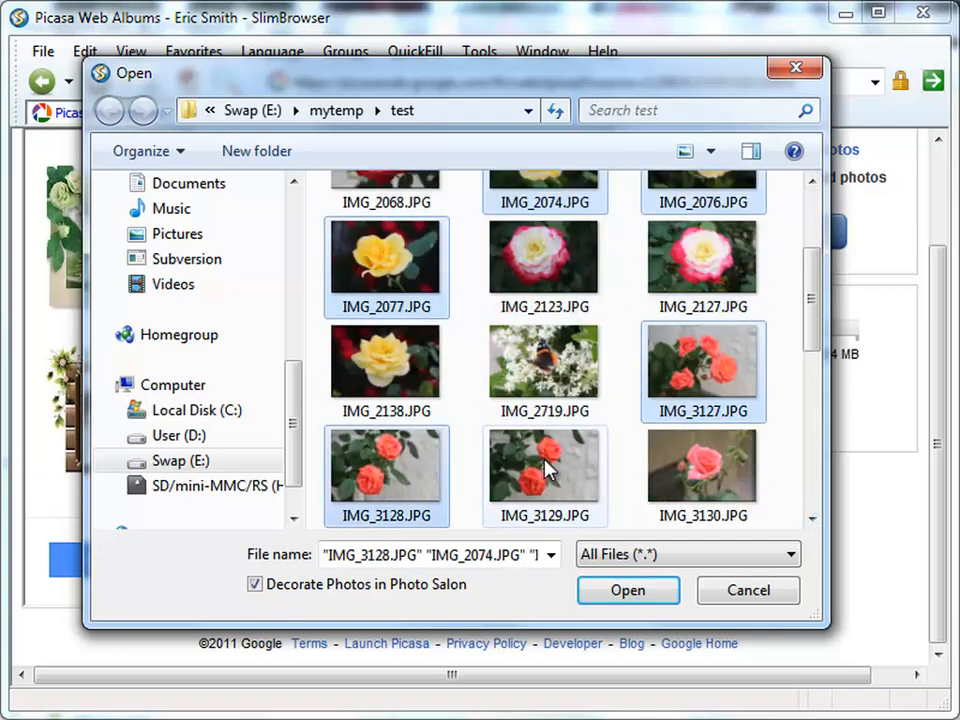
pyautogui.click(628, 590)
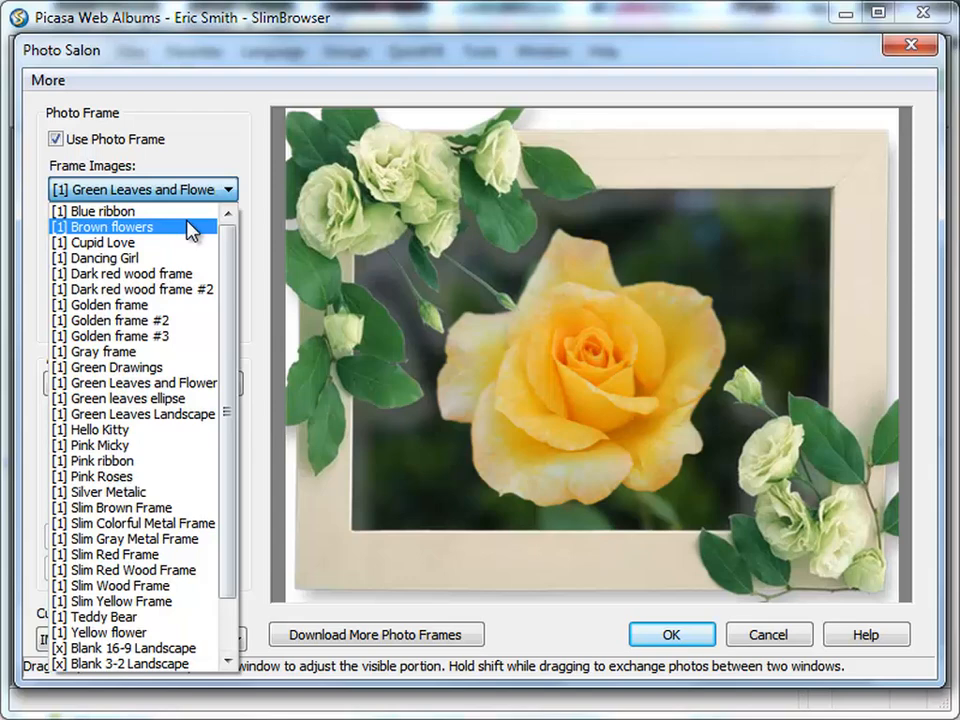
pyautogui.click(103, 242)
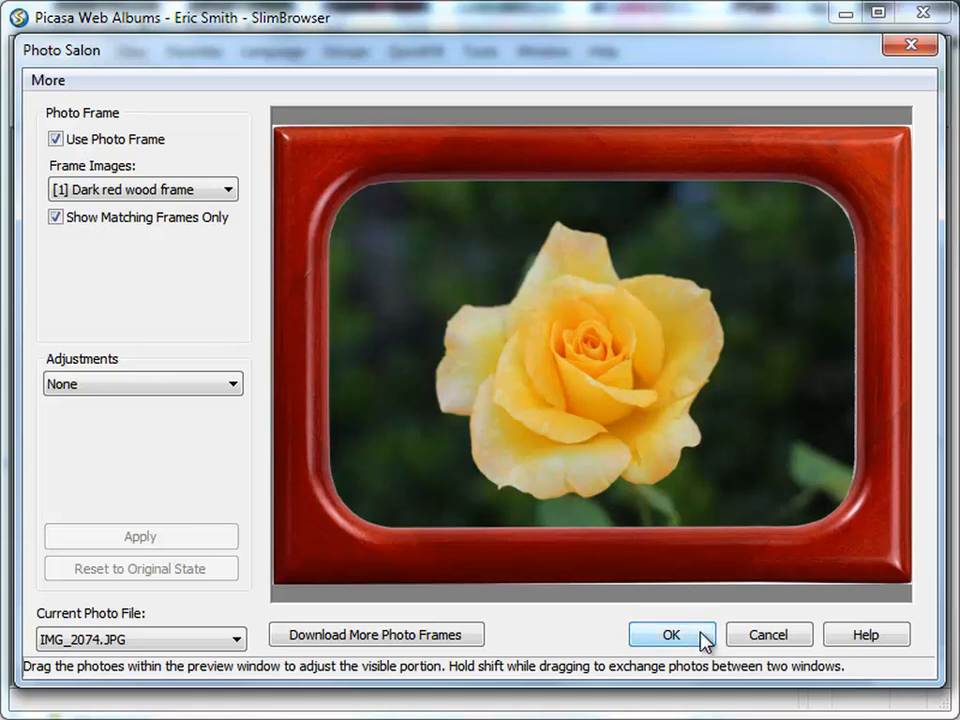
pyautogui.click(46, 80)
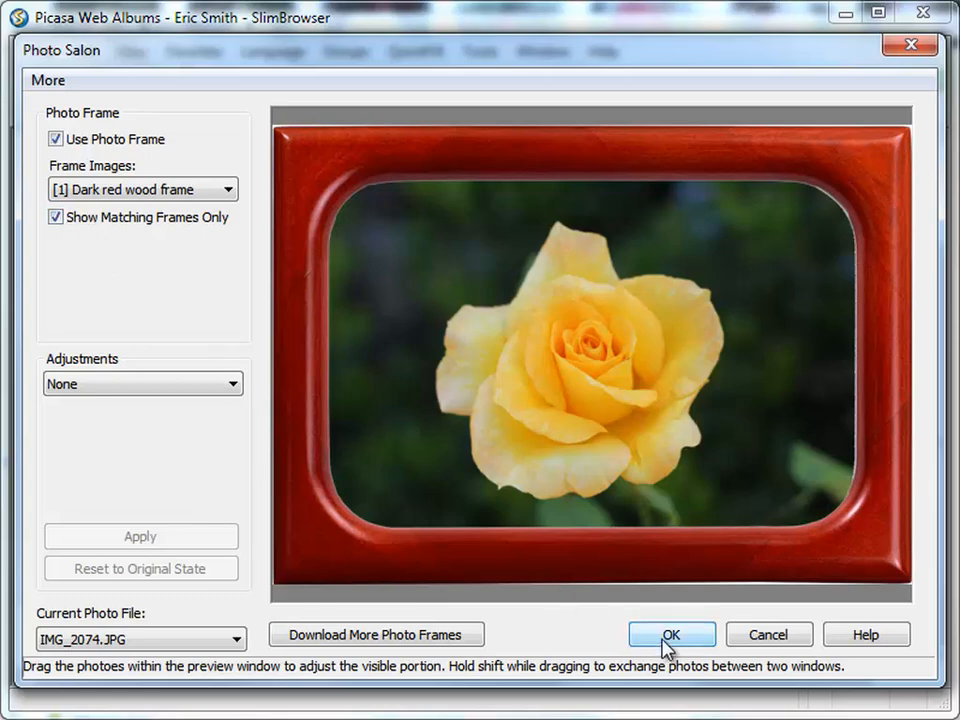
pyautogui.click(675, 634)
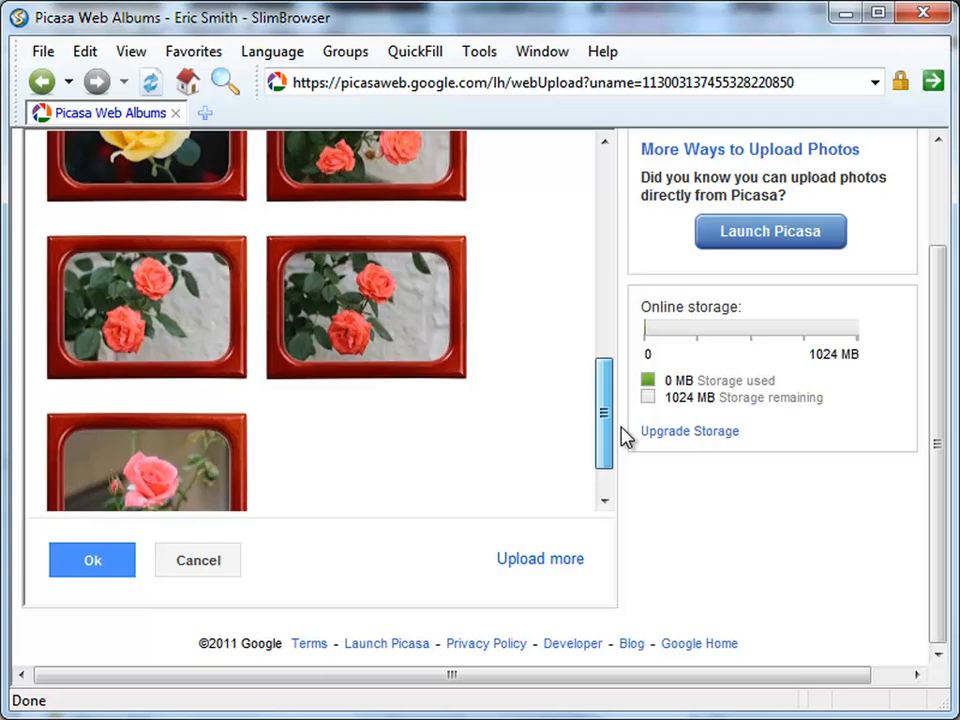
pyautogui.scroll(-3)
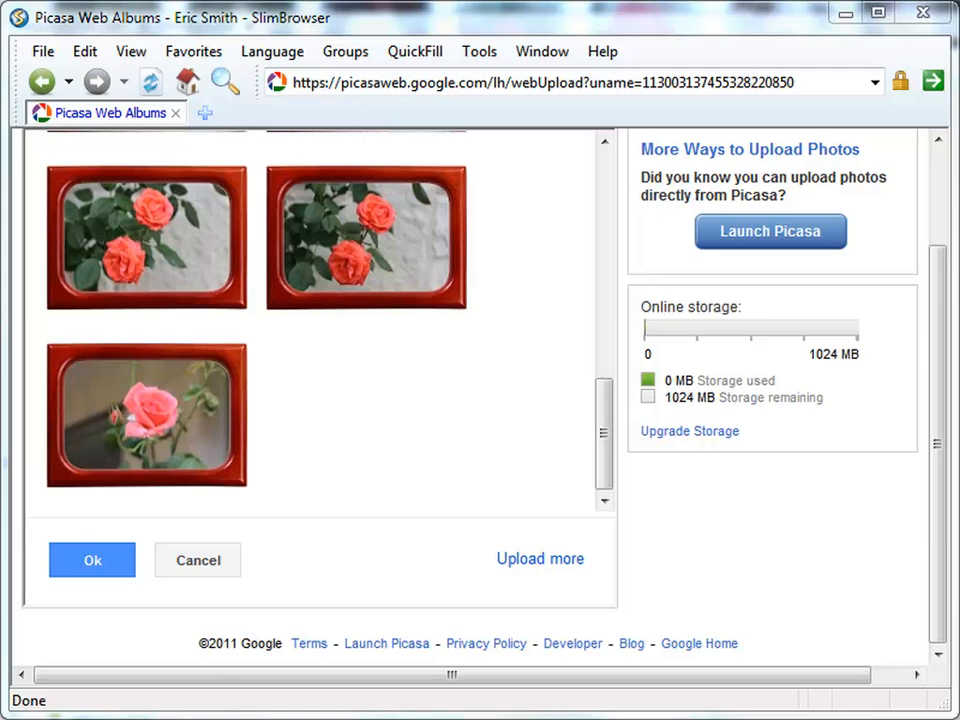
pyautogui.moveTo(550, 588)
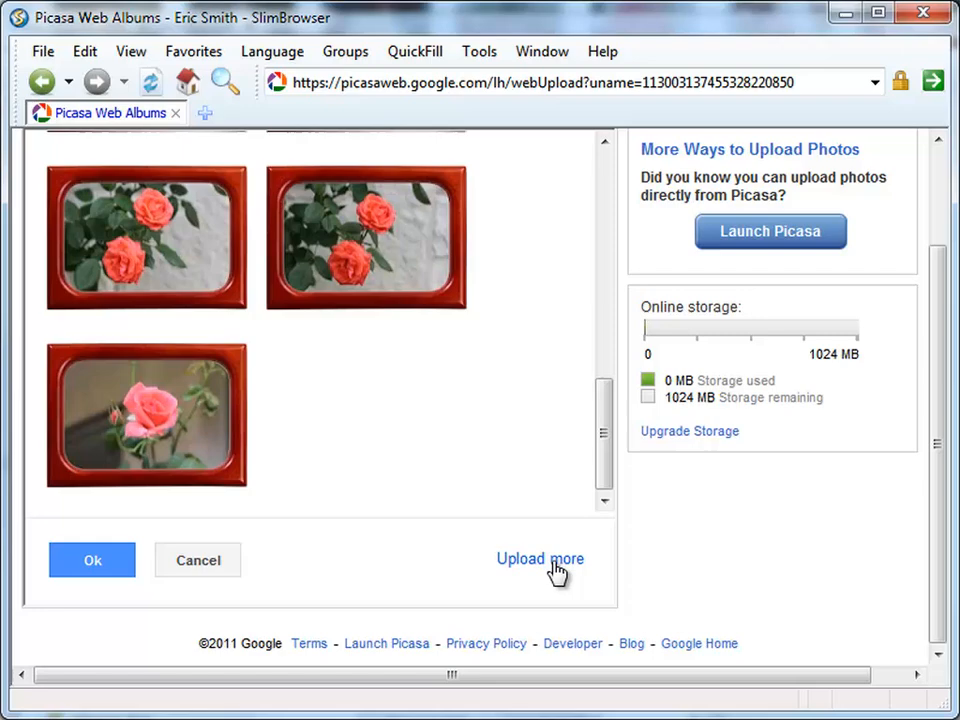
# Step: Open nine beagle photos and tile them into one image via More > Combining Mode
pyautogui.click(540, 559)
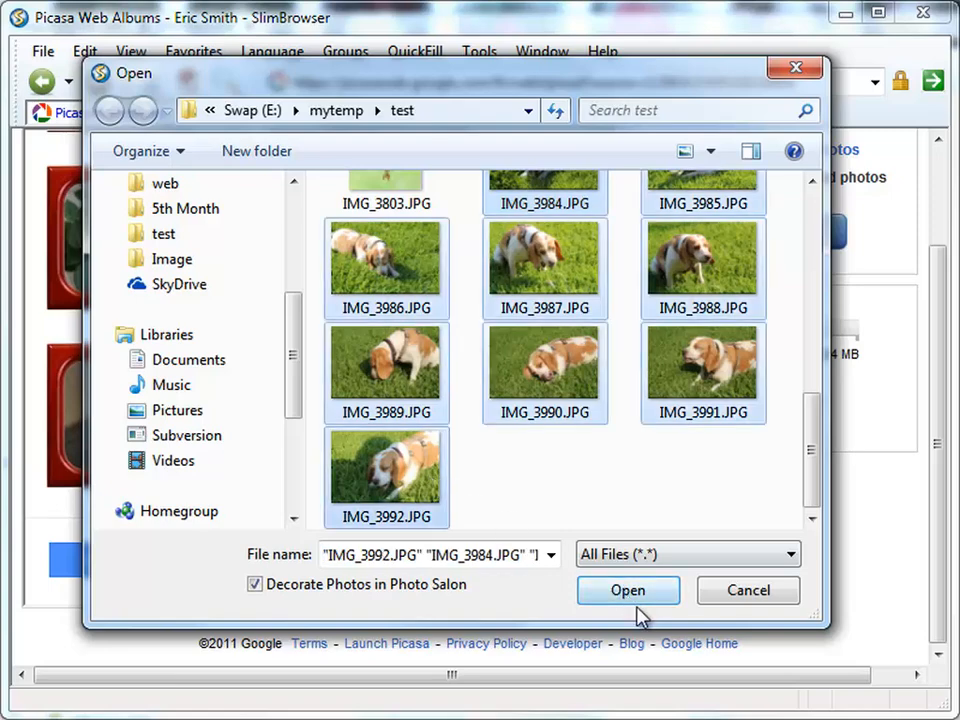
pyautogui.click(628, 590)
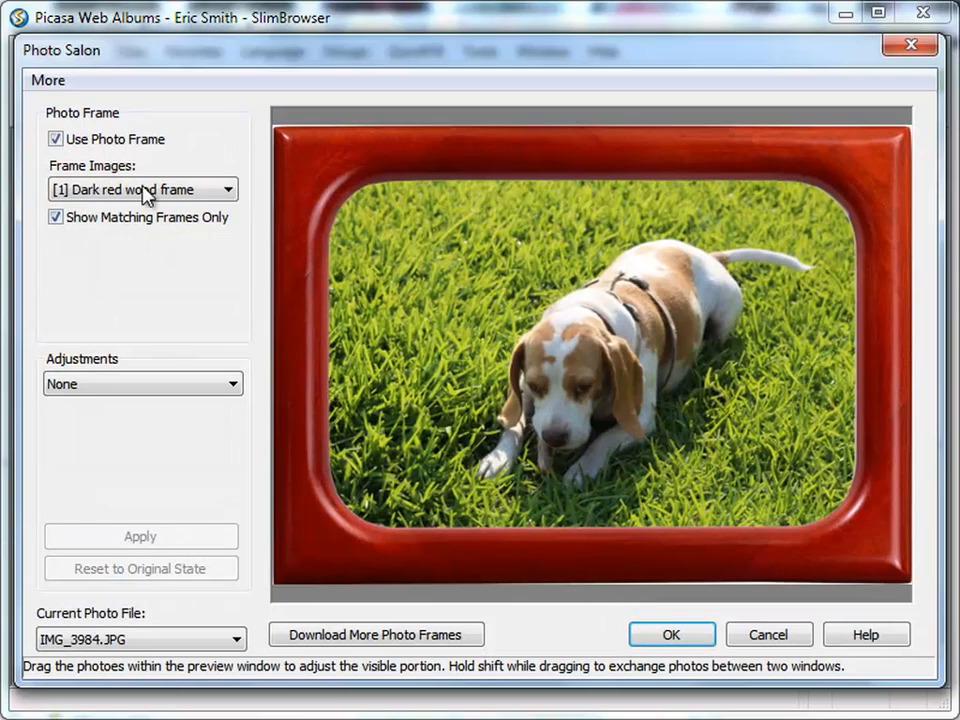
pyautogui.click(54, 88)
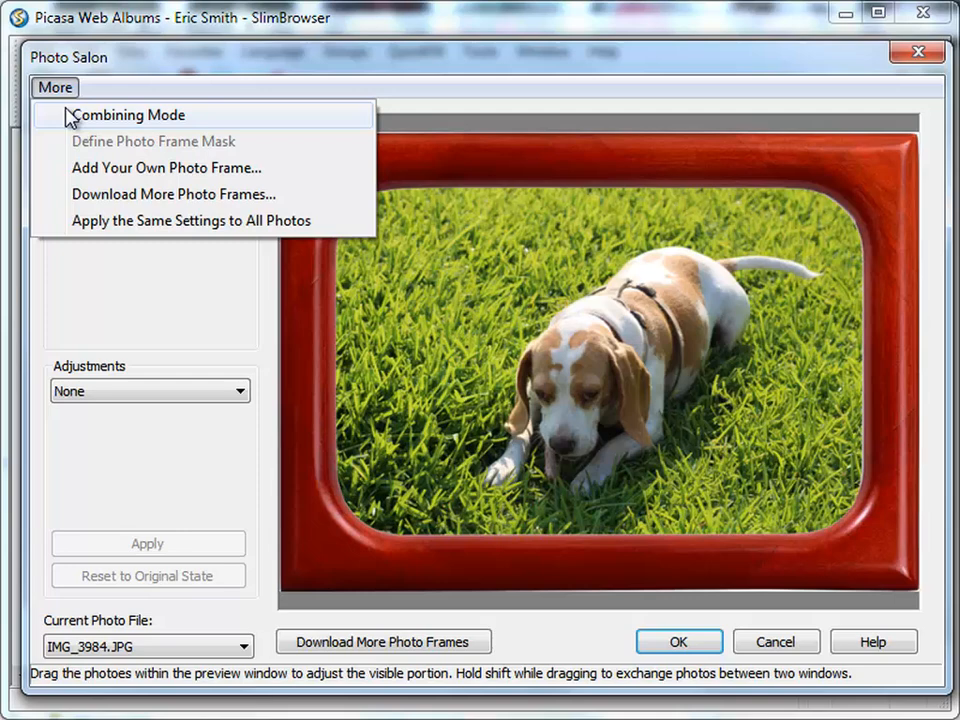
pyautogui.click(130, 114)
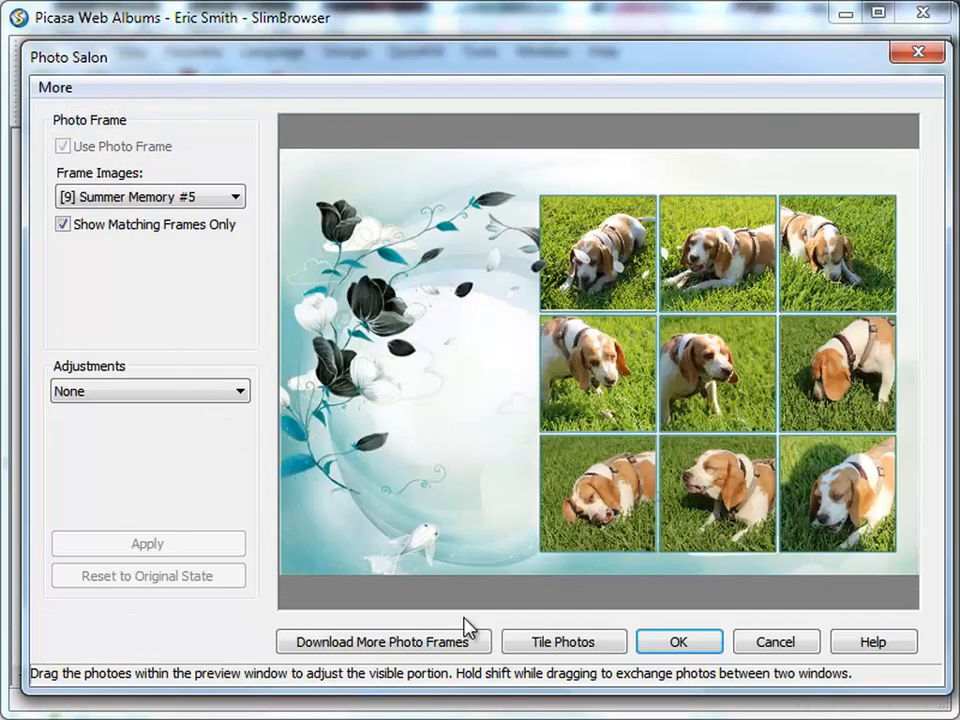
pyautogui.click(562, 641)
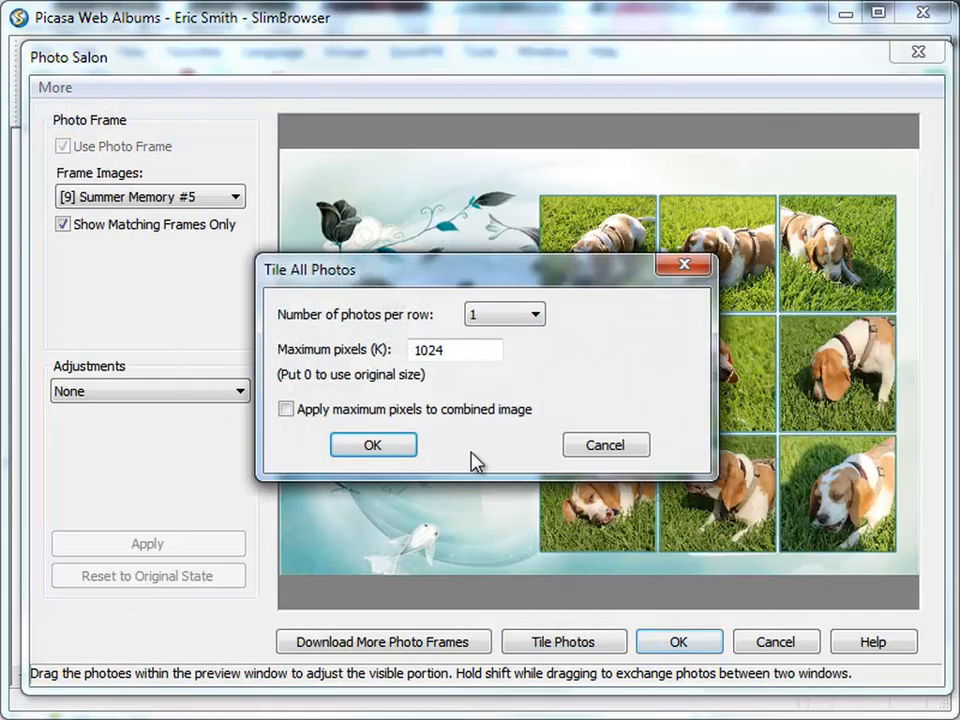
pyautogui.click(529, 314)
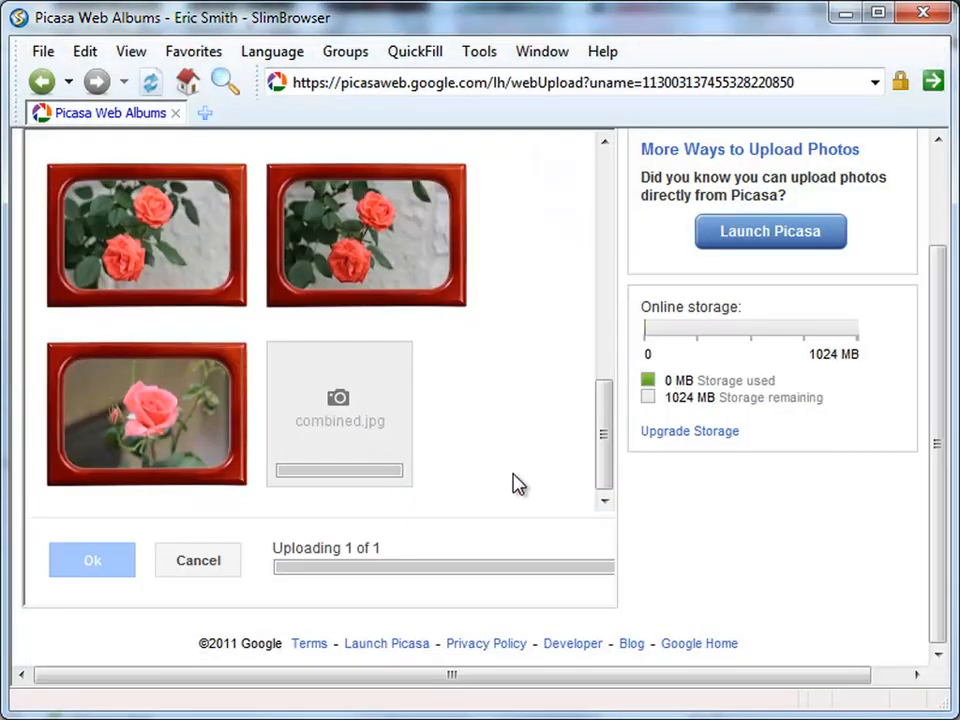
pyautogui.moveTo(607, 505)
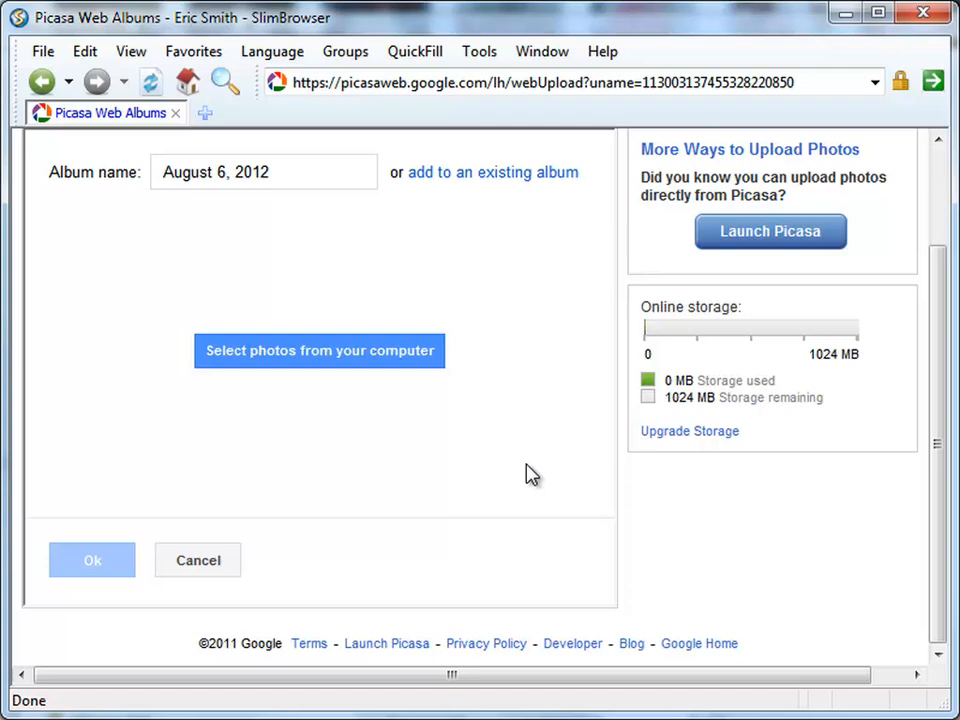
pyautogui.moveTo(946, 225)
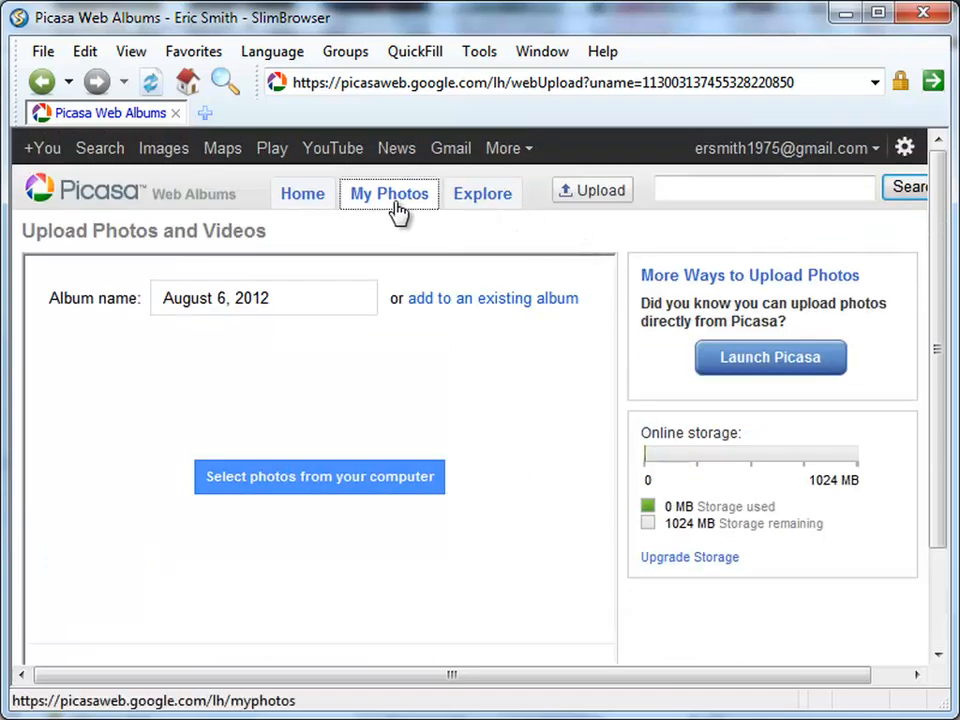
# Step: Go to My Photos to see the August 6, 2012 album listing 12 photos
pyautogui.click(389, 193)
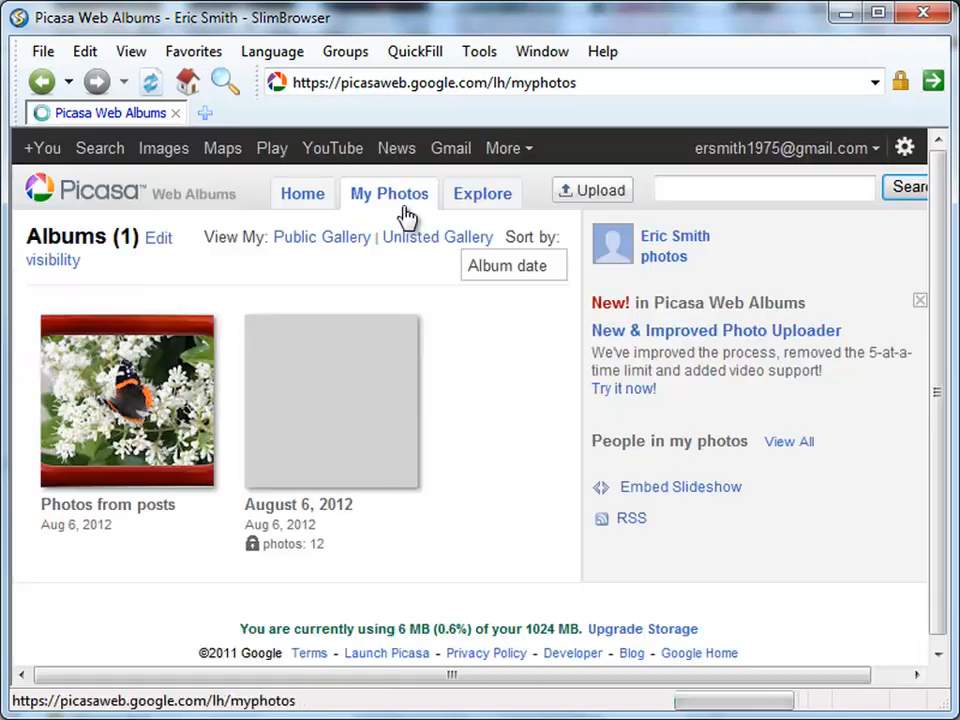